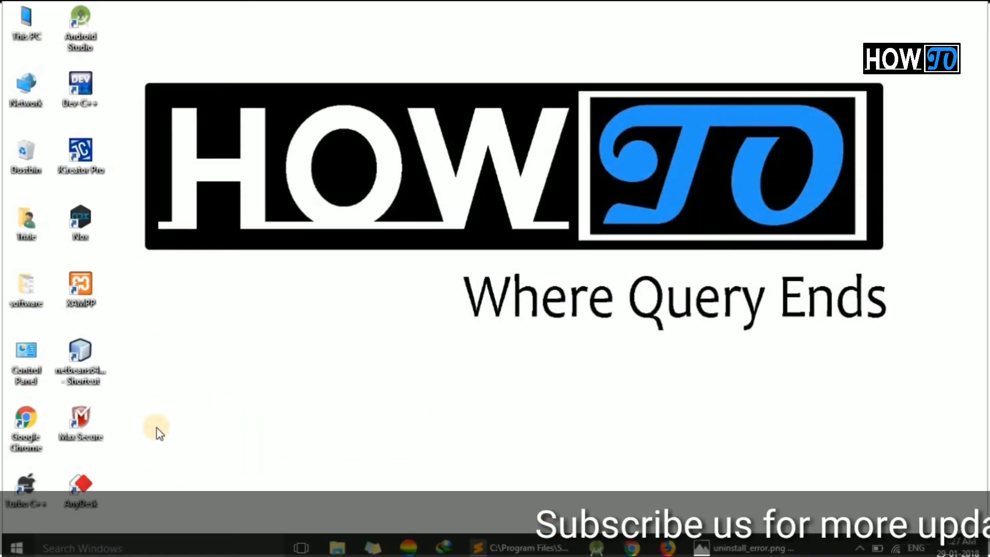
Step: Open Control Panel from the desktop and go to Programs and Features
left_click(26, 363)
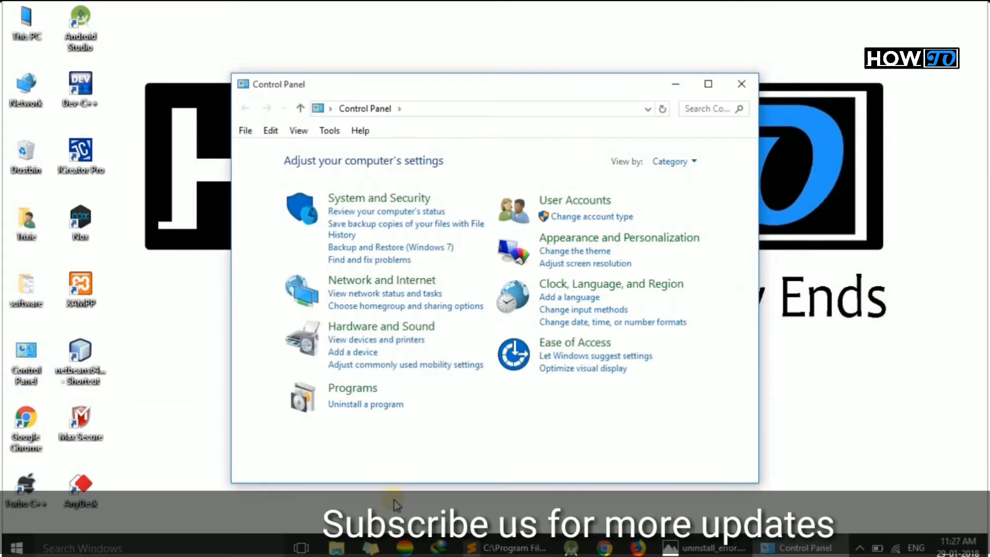
left_click(365, 404)
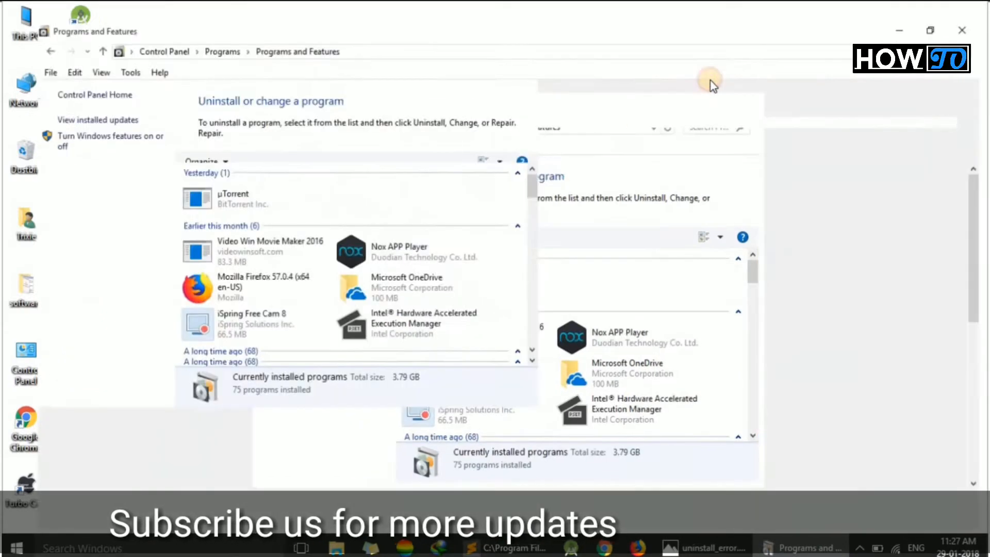
left_click(929, 29)
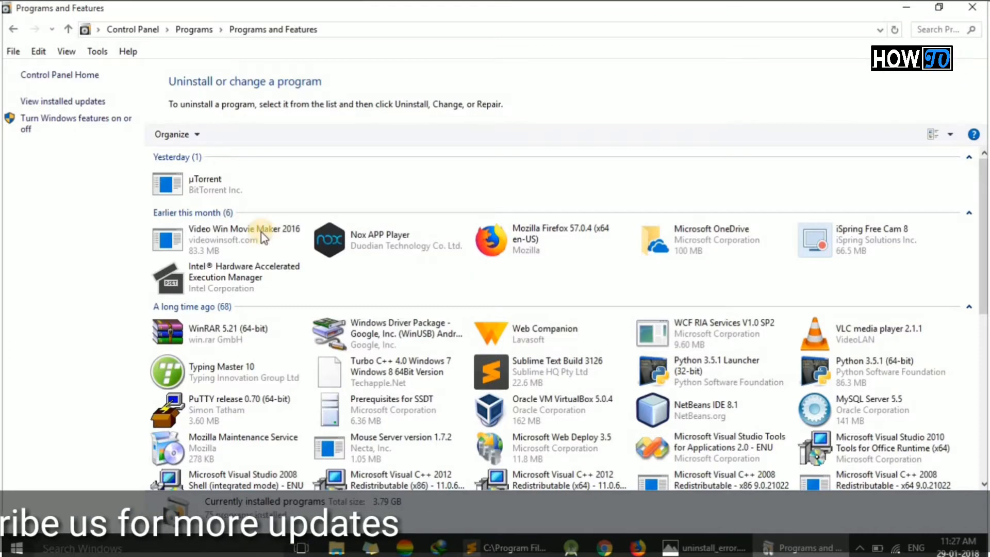
left_click(244, 240)
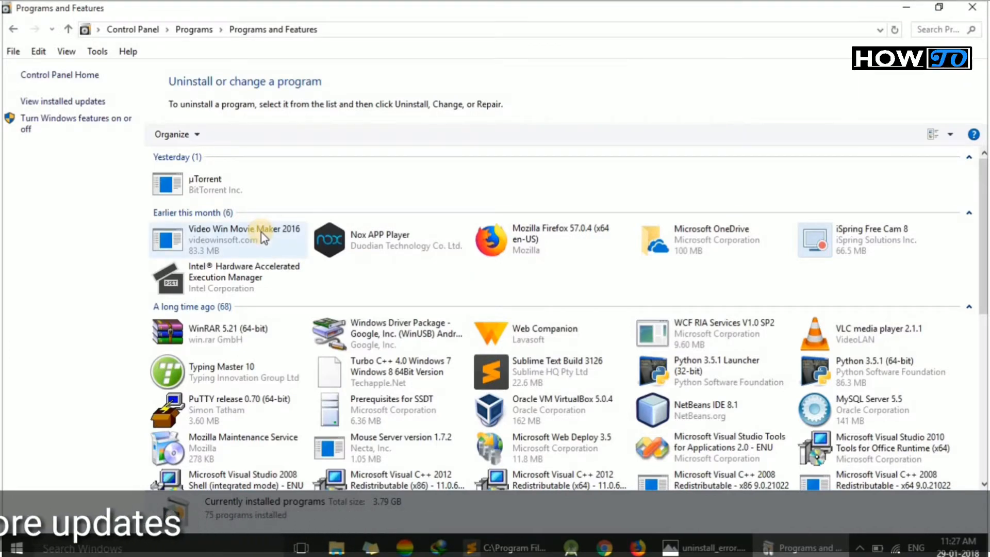
left_click(230, 134)
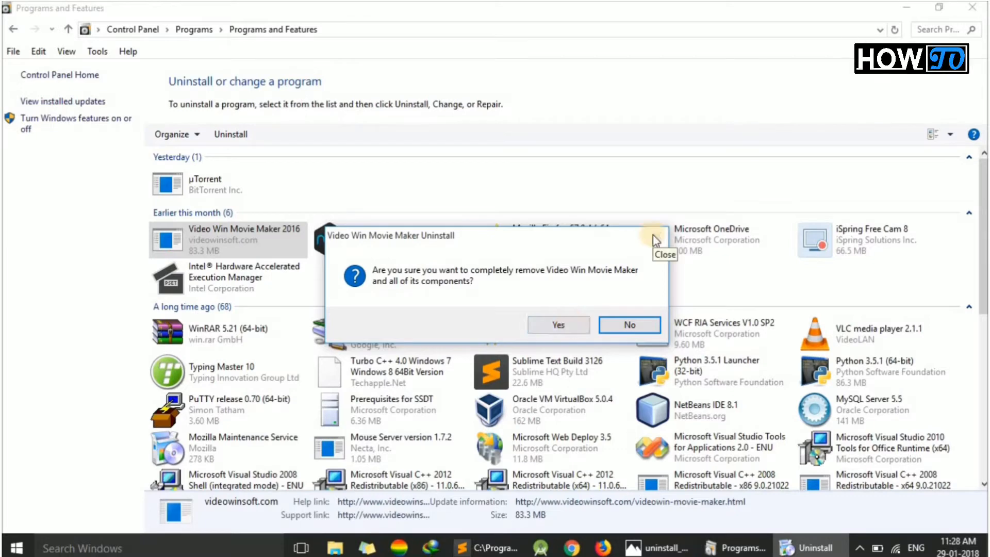
left_click(629, 324)
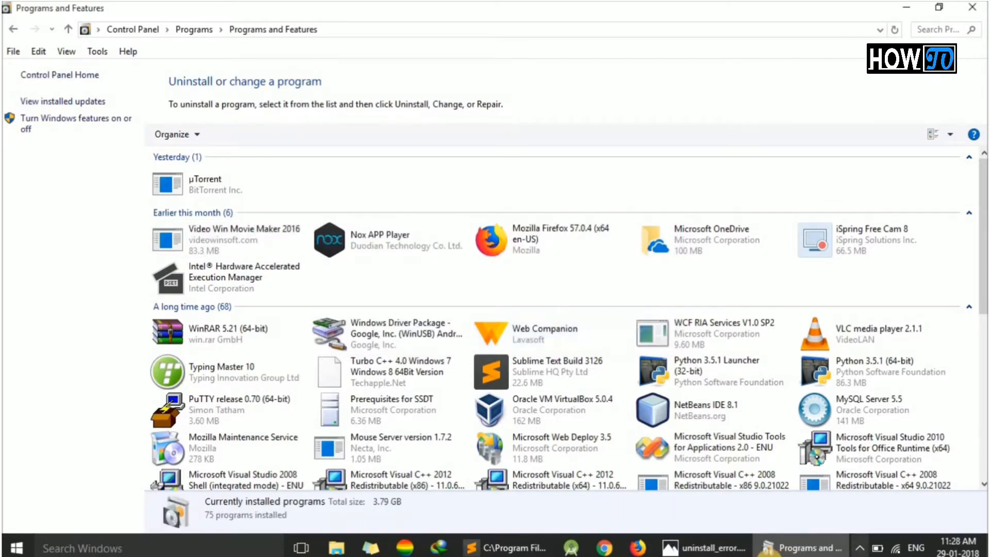
left_click(702, 546)
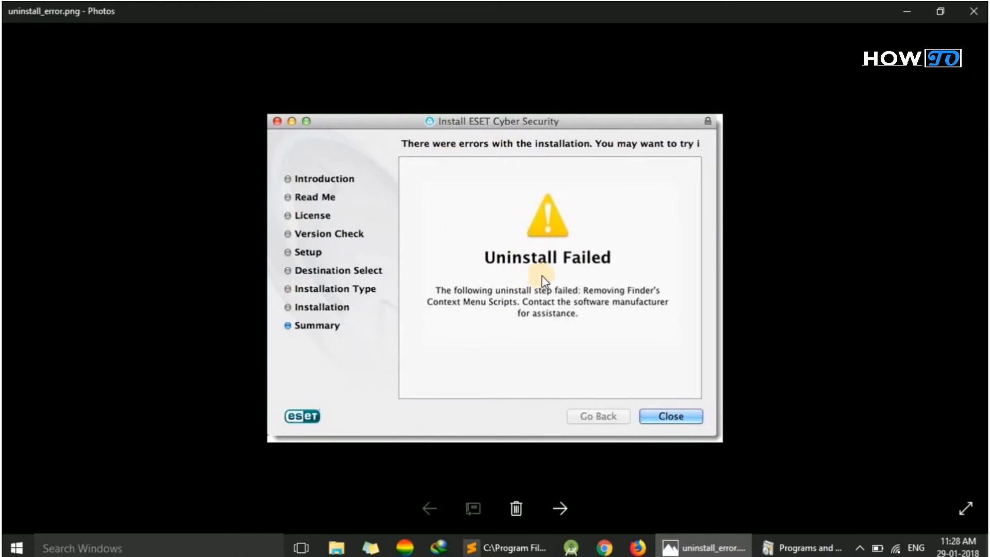
mouse_move(606, 261)
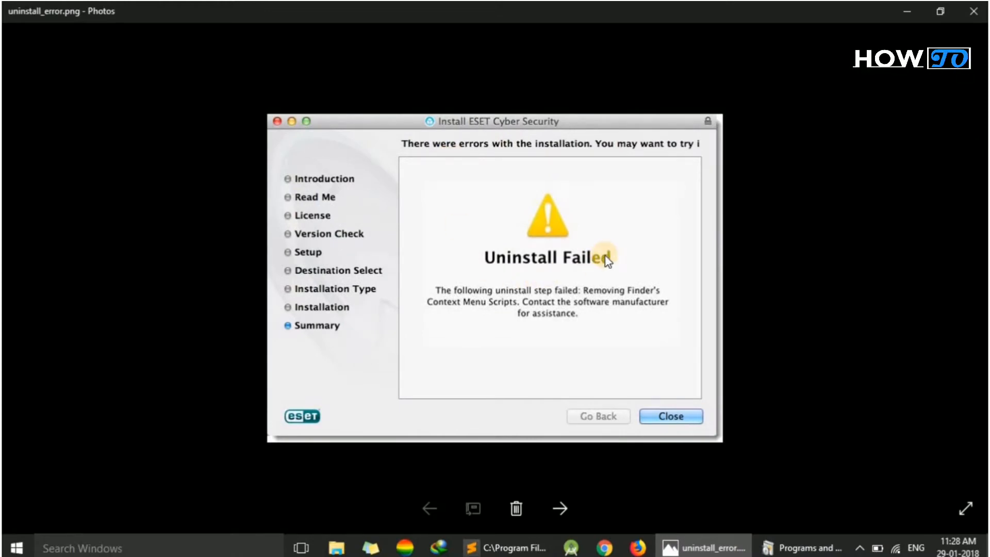
Step: View the second uninstall error screenshot, then close Photos and Programs and Features
left_click(560, 509)
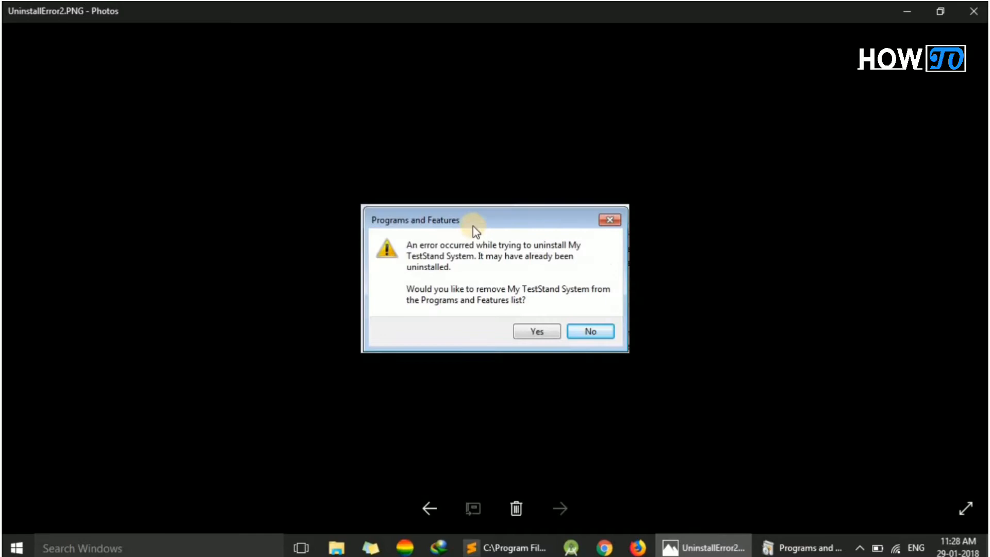
mouse_move(592, 228)
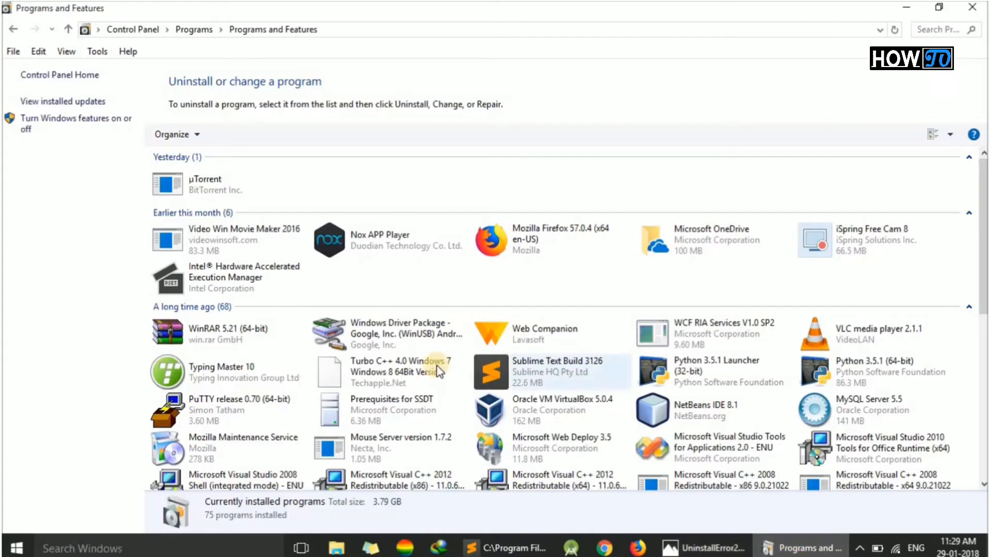
left_click(402, 371)
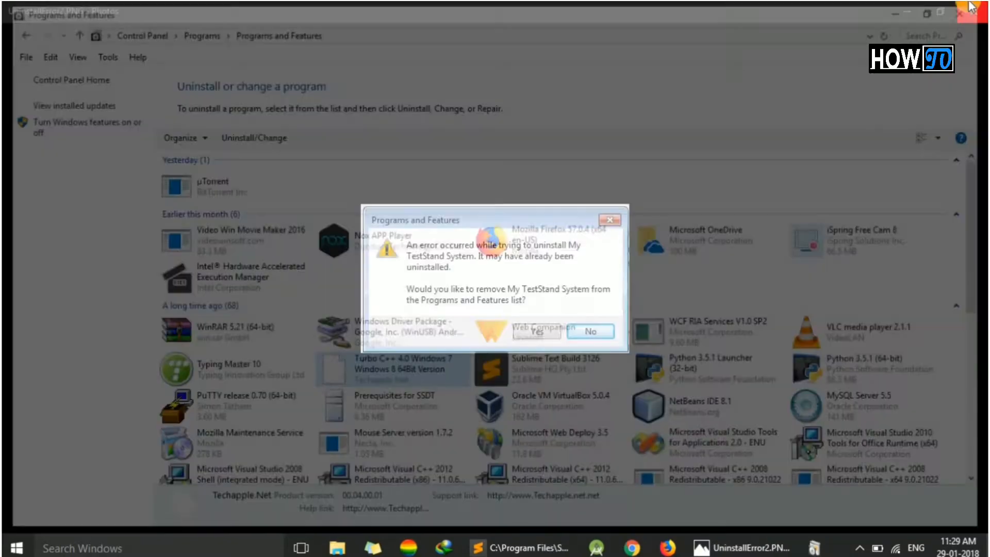
left_click(745, 547)
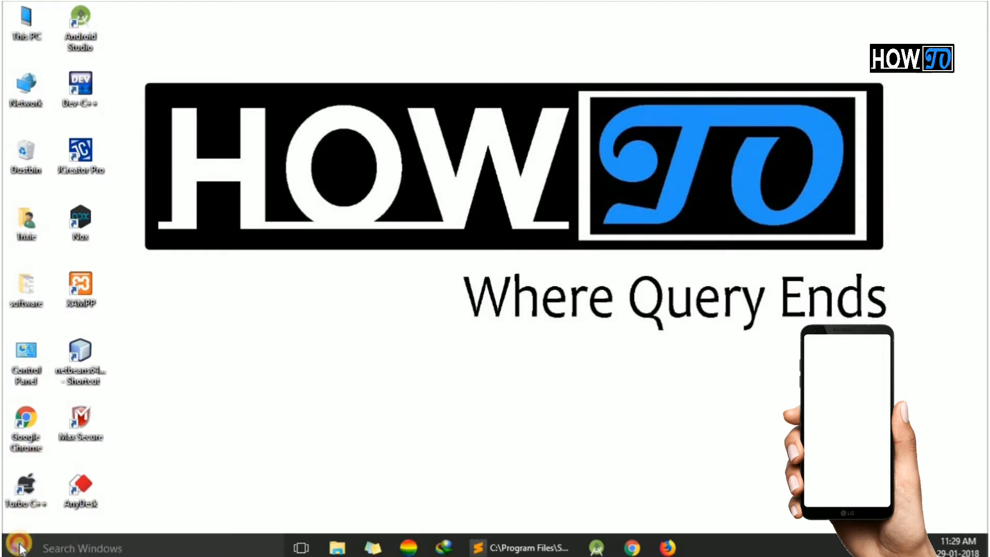
Step: Search the Start menu for cmd and run Command Prompt as administrator
type("cmd")
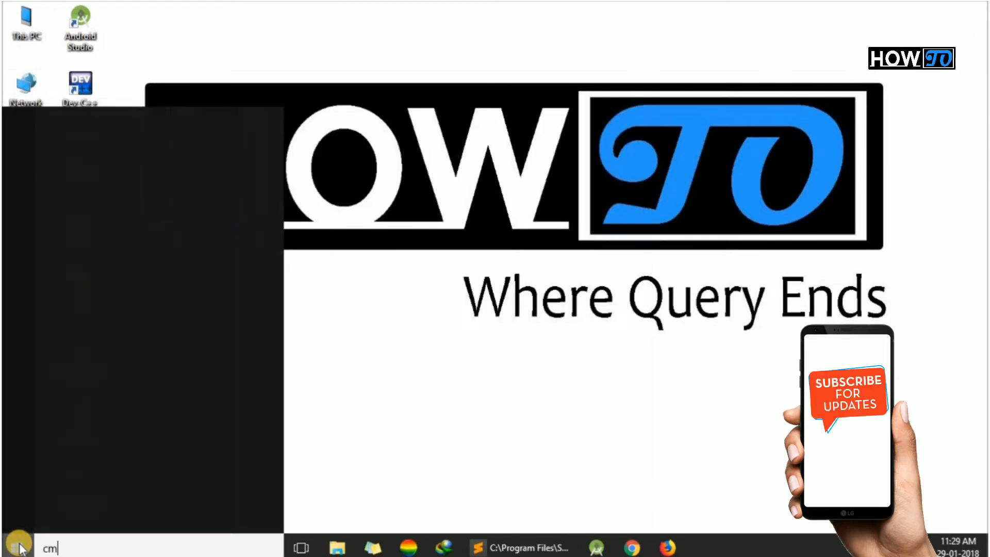
type("cmd")
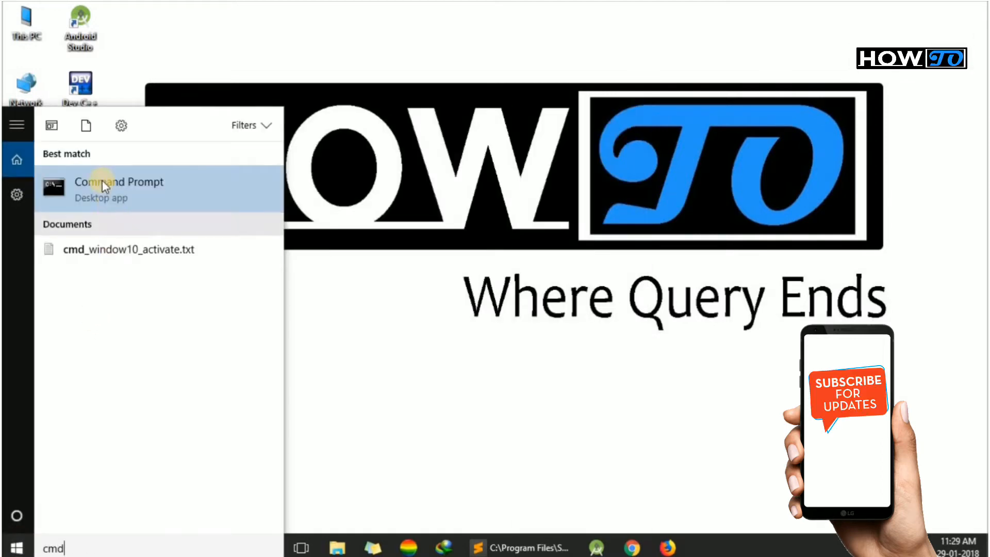
right_click(118, 186)
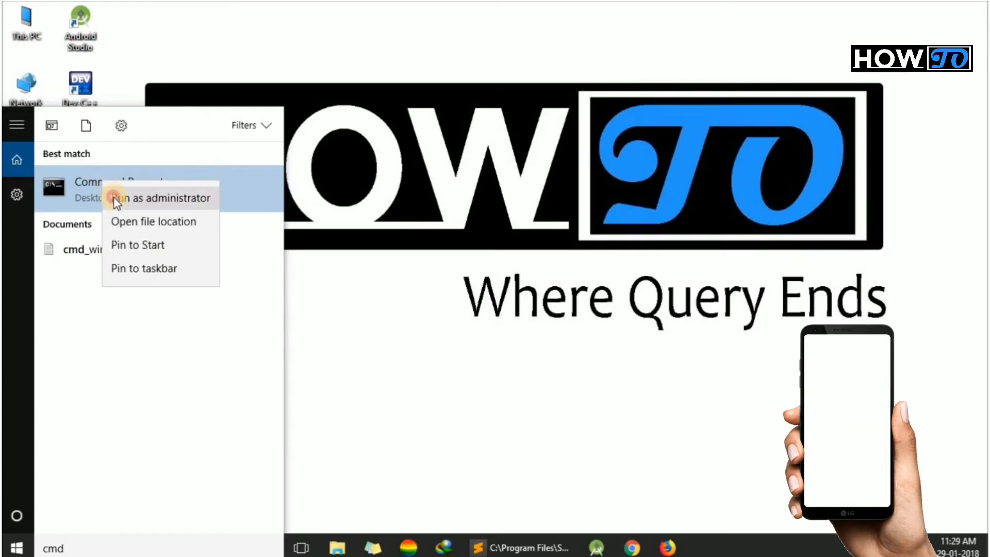
left_click(160, 198)
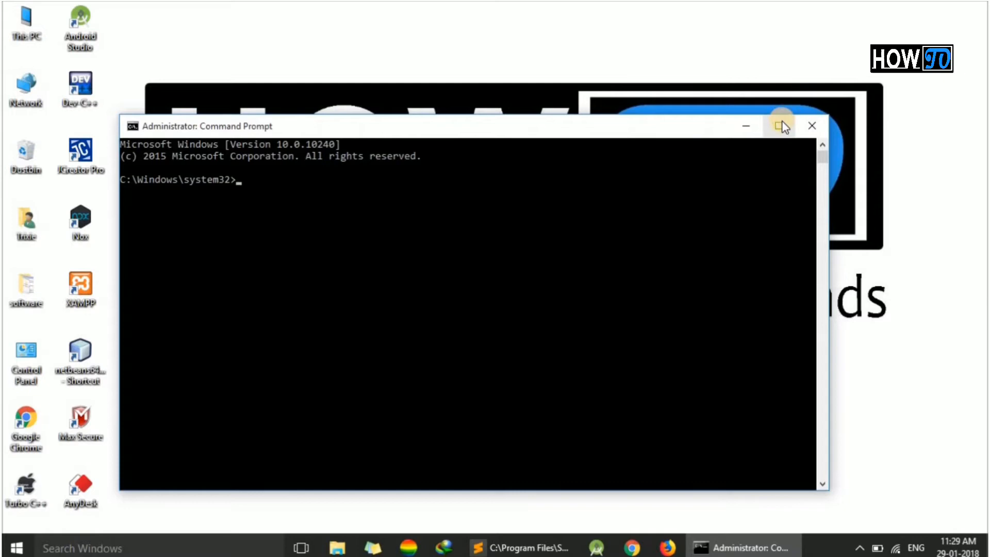
Step: Maximize the administrator Command Prompt and start WMIC at the wmic:root\cli prompt
left_click(781, 126)
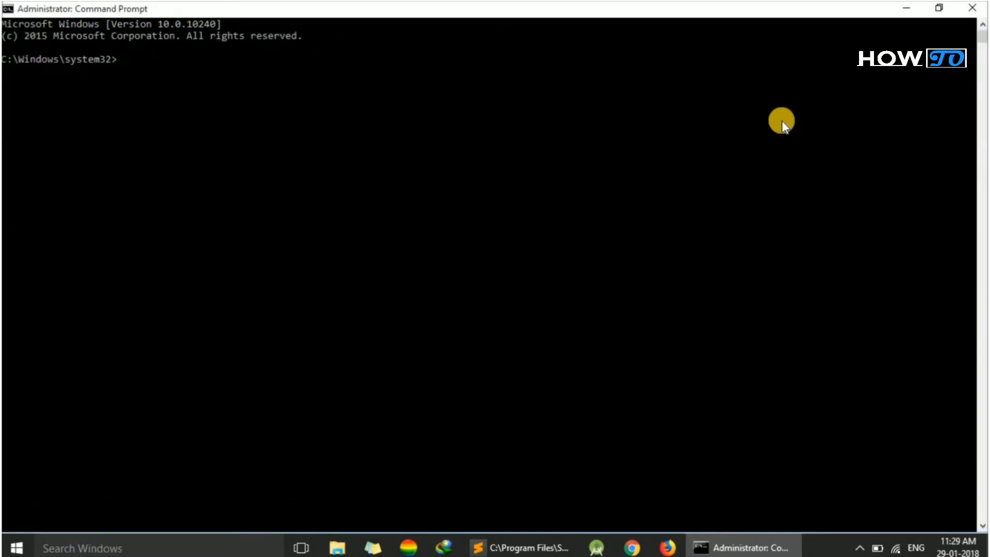
type("WMIC")
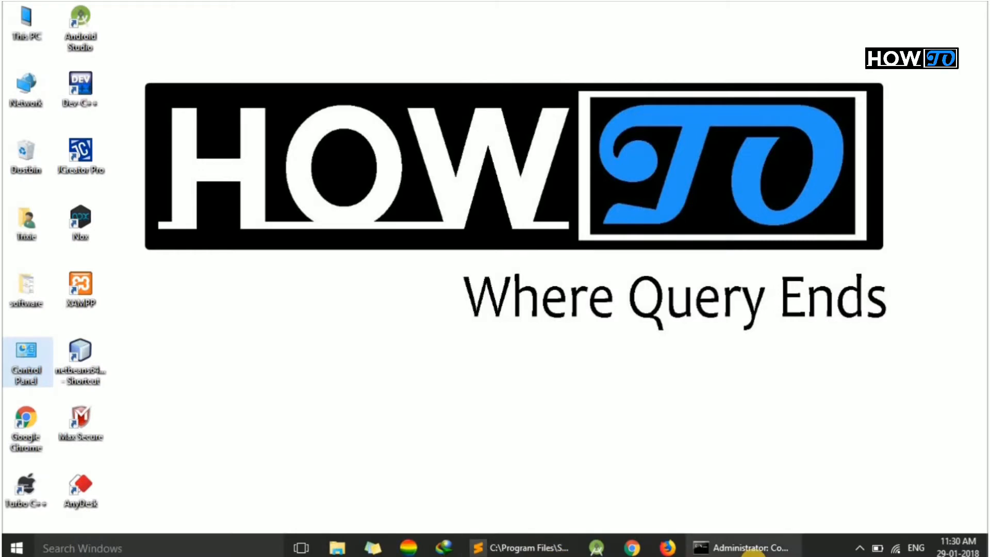
left_click(742, 546)
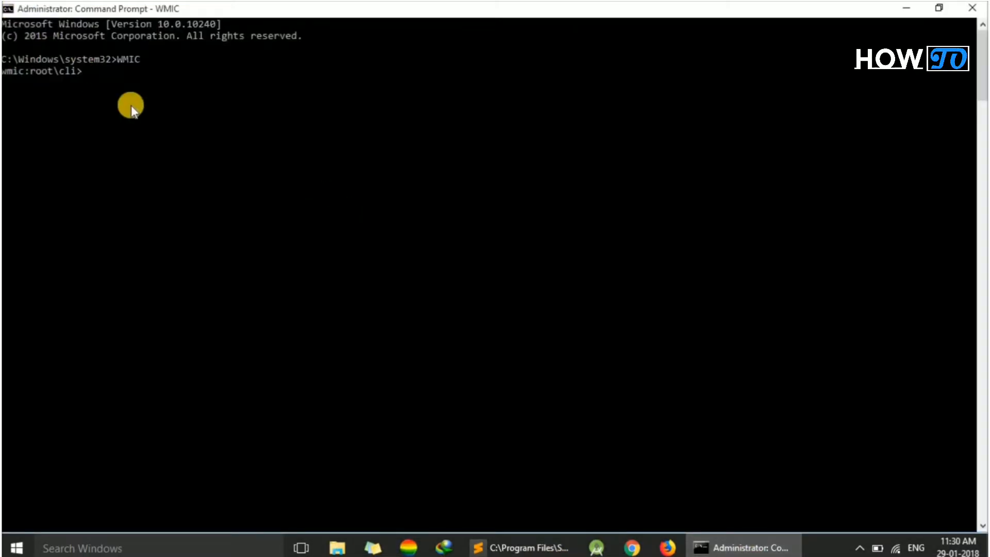
Step: Run PRODUCT GET NAME in WMIC to print all installed product names
type("PRODUCT G")
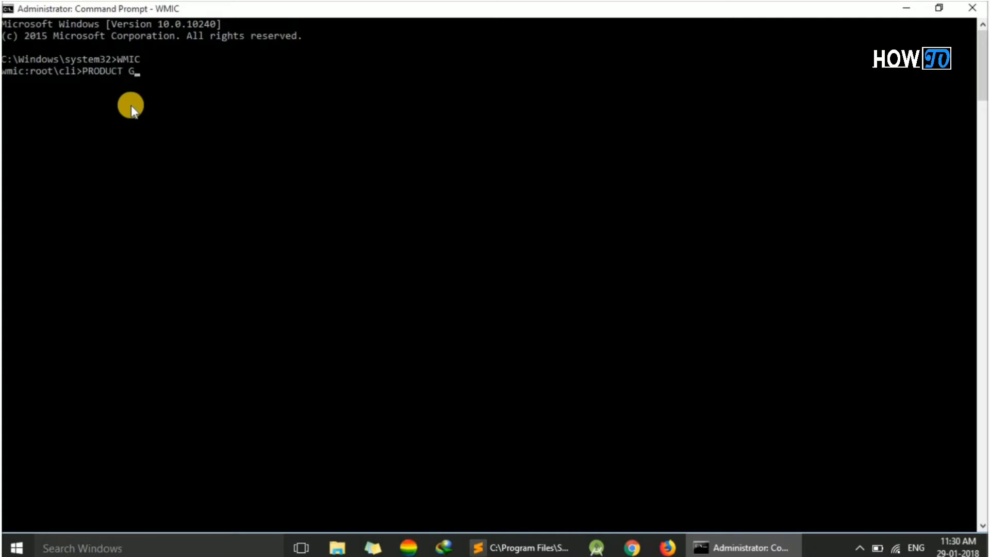
type("ET NAME")
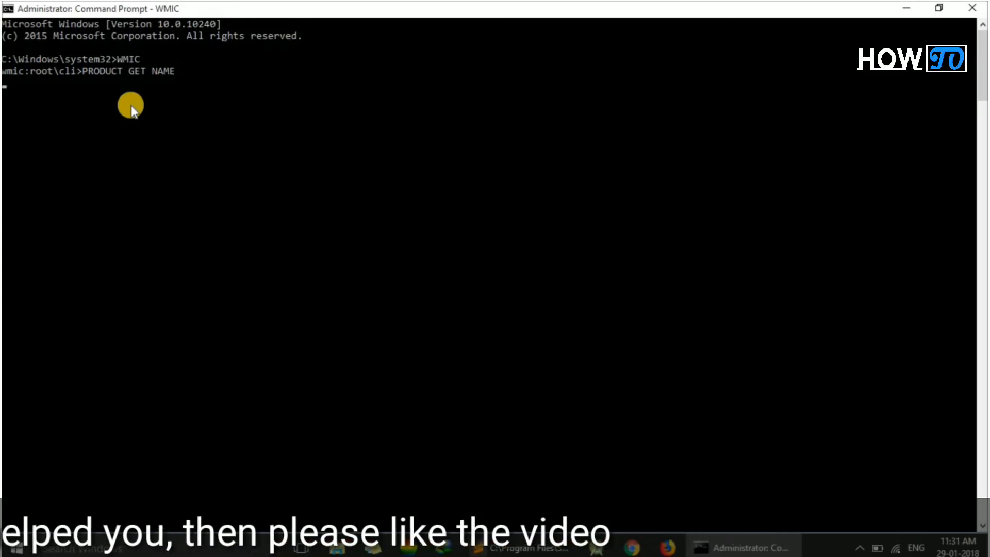
key("enter")
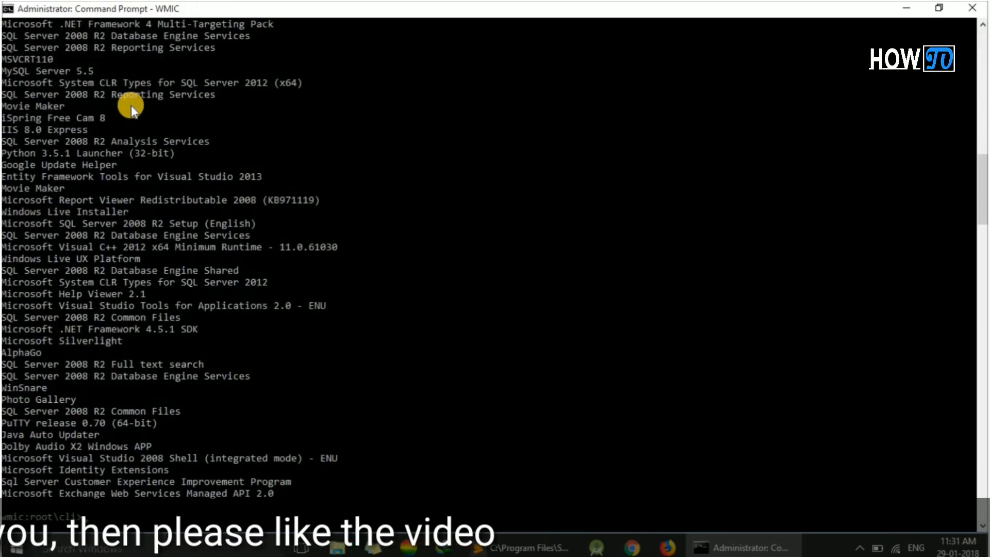
type("PRODUCT GET NAME")
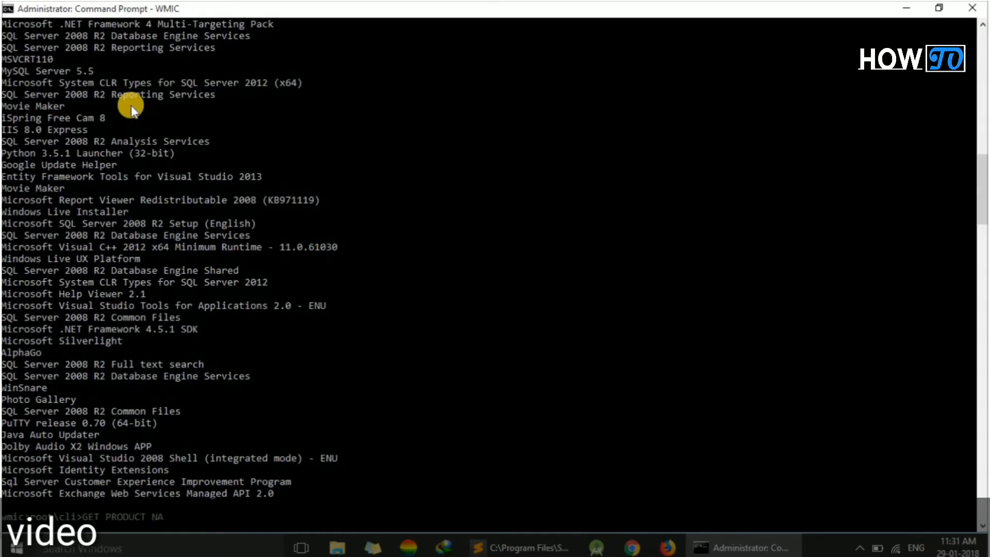
type("ME")
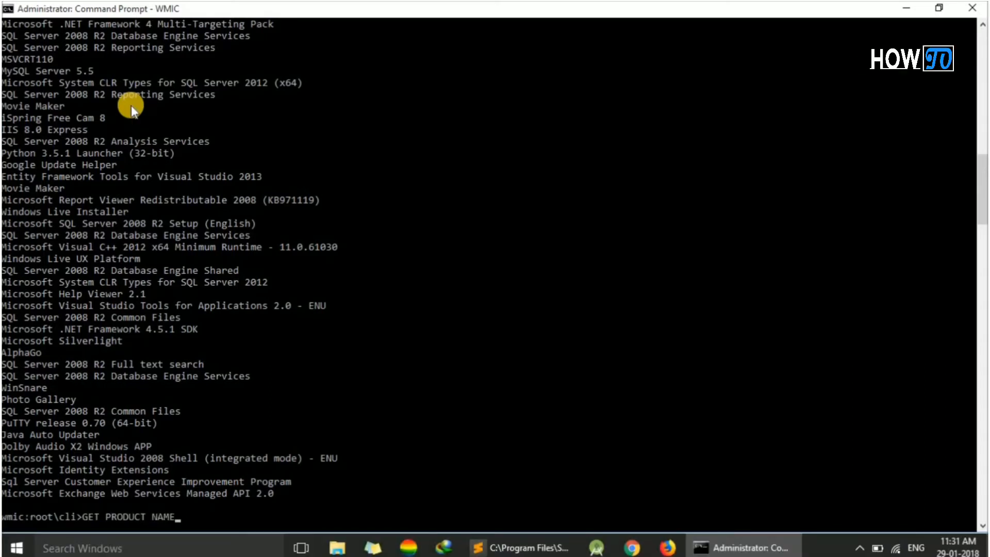
key("enter")
type("PRODUCT GET")
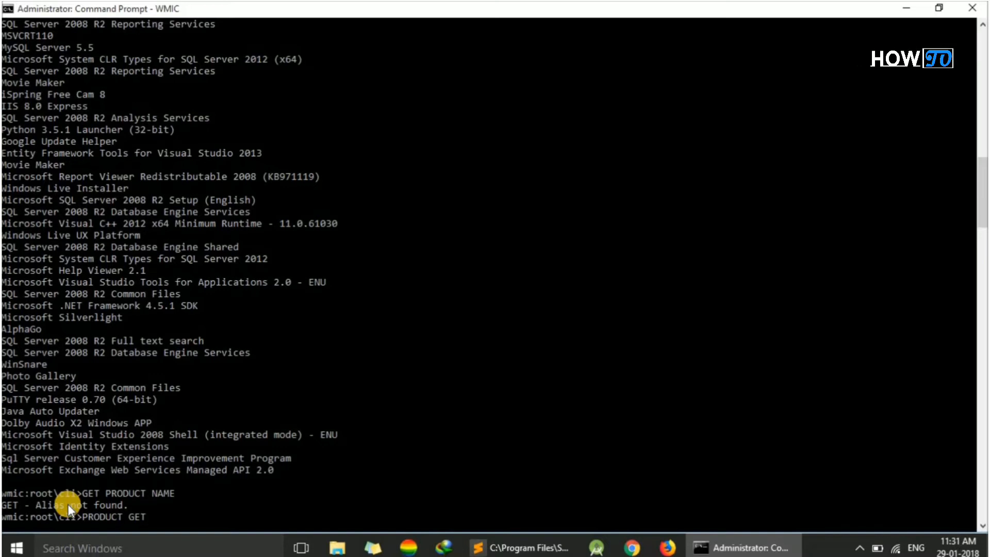
type("NAME")
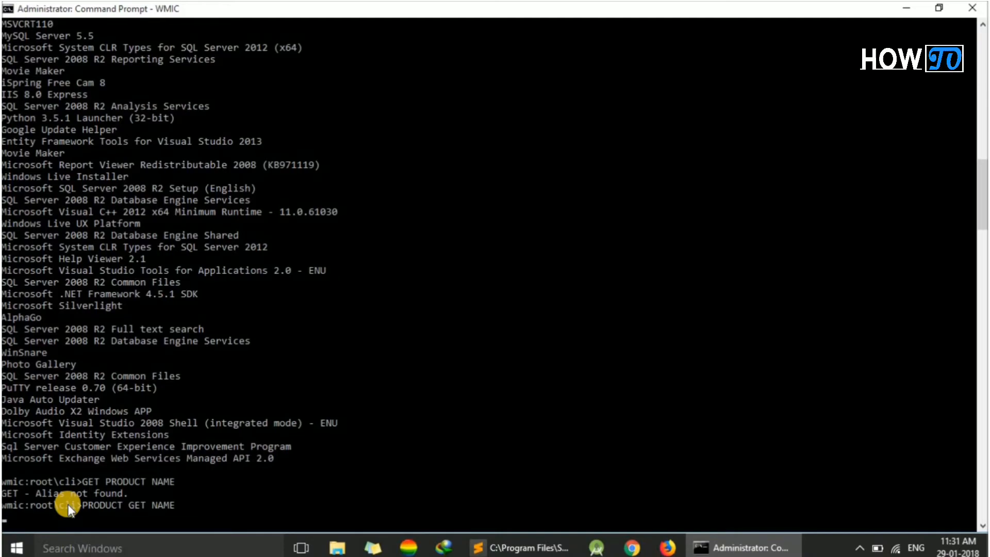
key("enter")
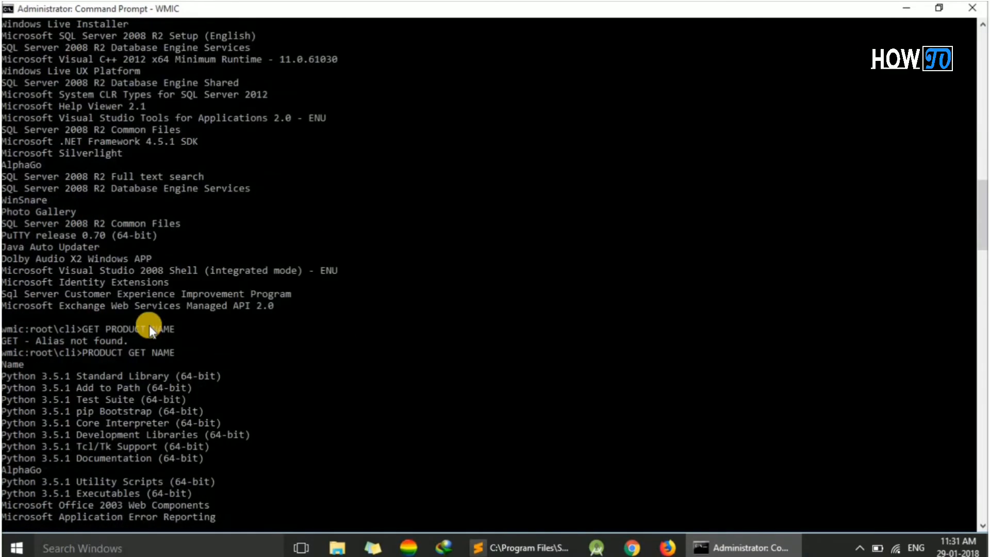
scroll("down", 3)
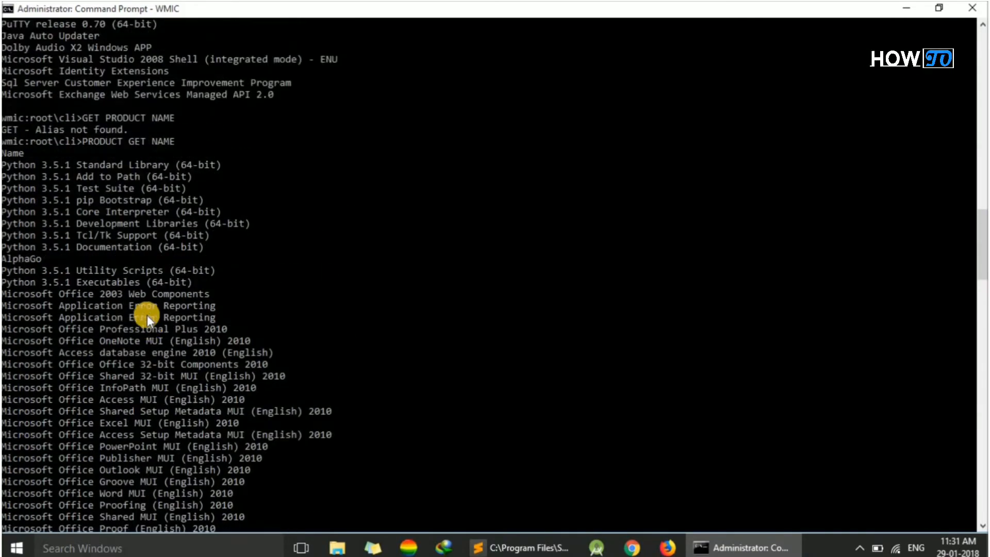
mouse_move(54, 183)
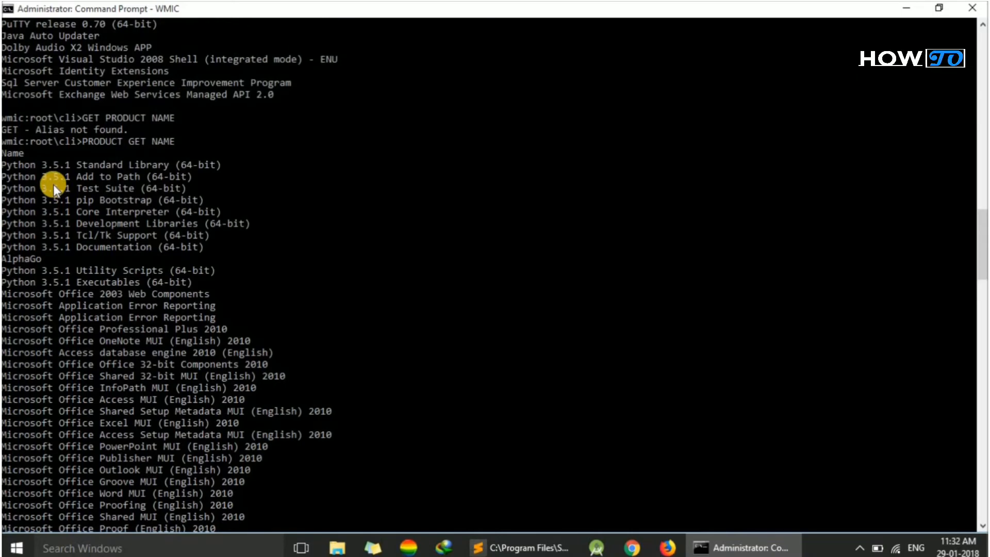
mouse_move(66, 164)
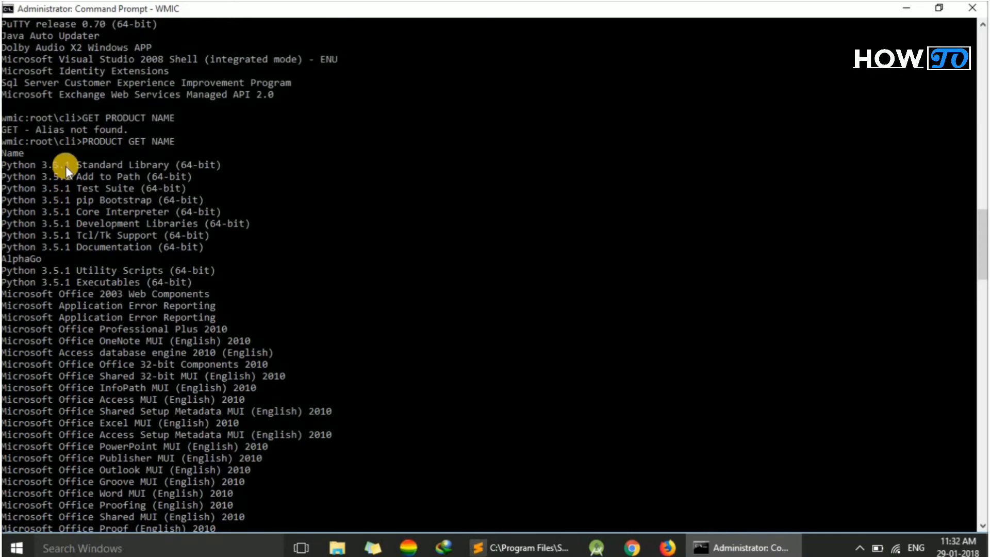
scroll("down", 3)
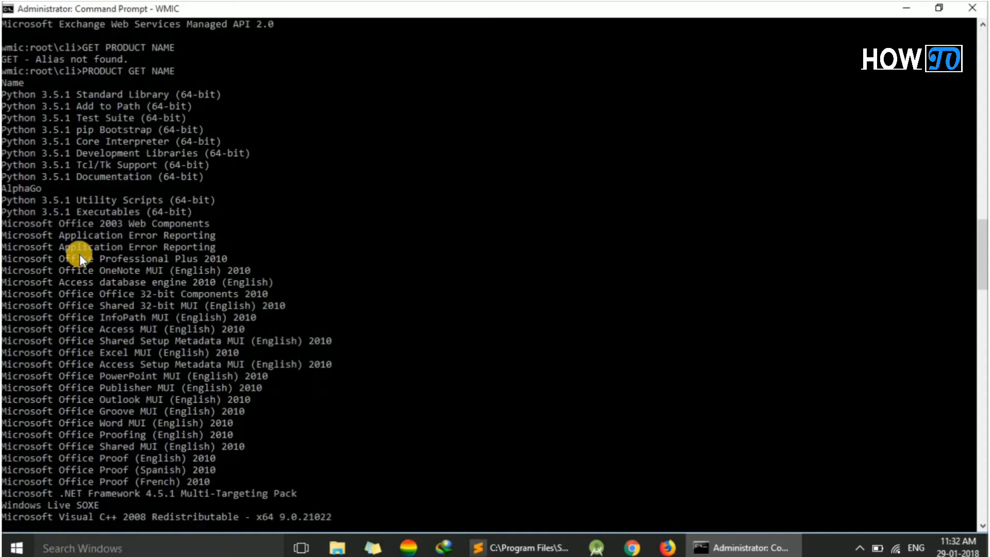
scroll("down", 3)
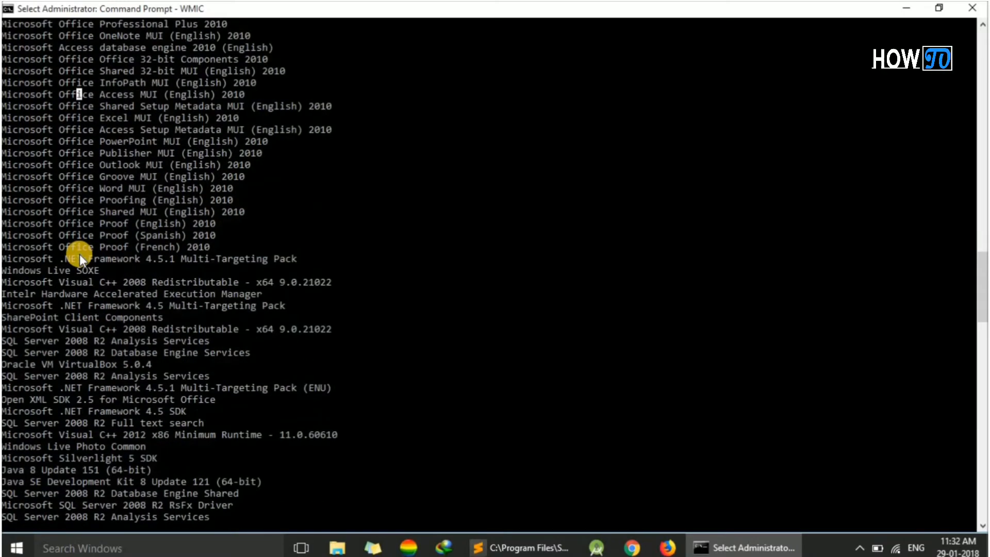
scroll("down", 3)
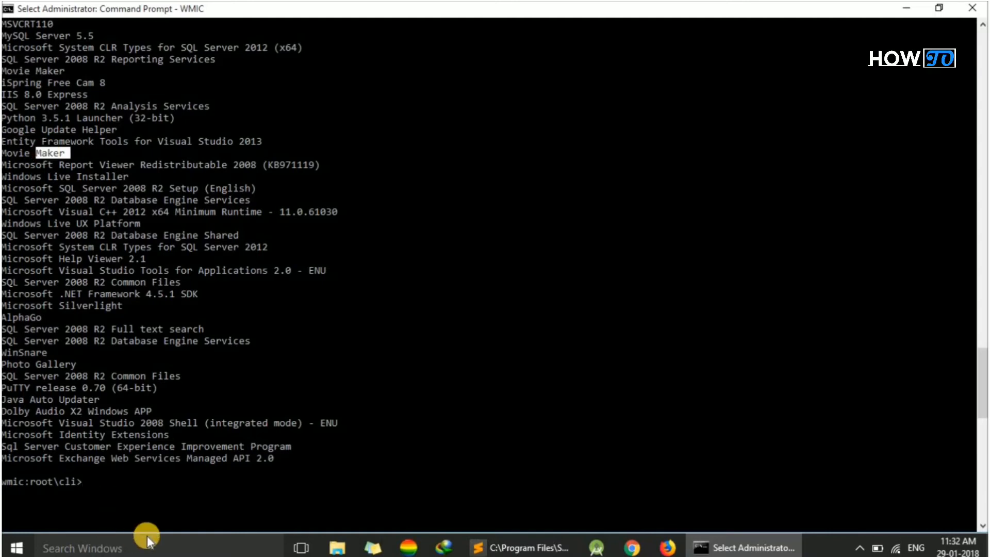
type("PRODUCT WHERE NAME=")
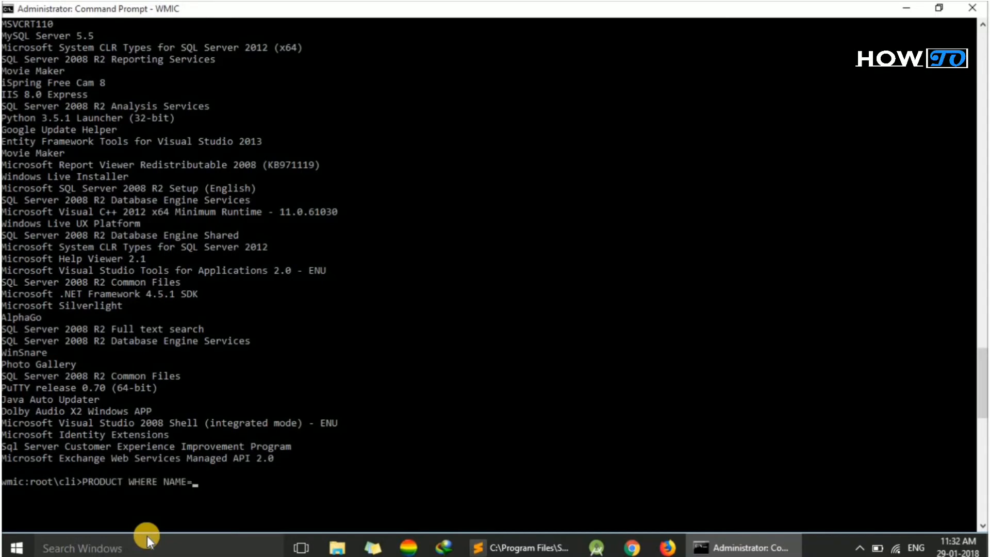
Step: Run PRODUCT WHERE NAME="MOVIE MAKER" to show both Movie Maker records
type("\"MOVIE MAKER")
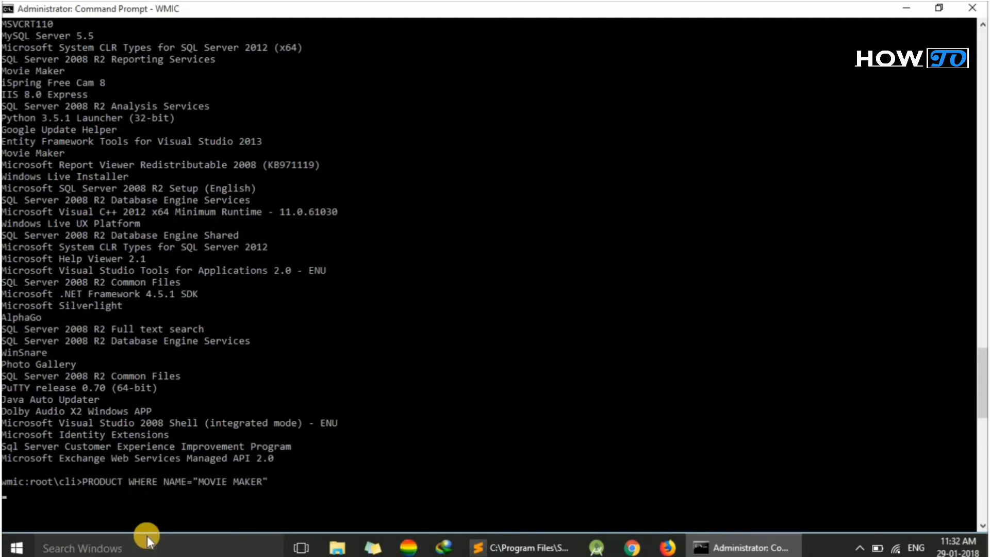
mouse_move(262, 498)
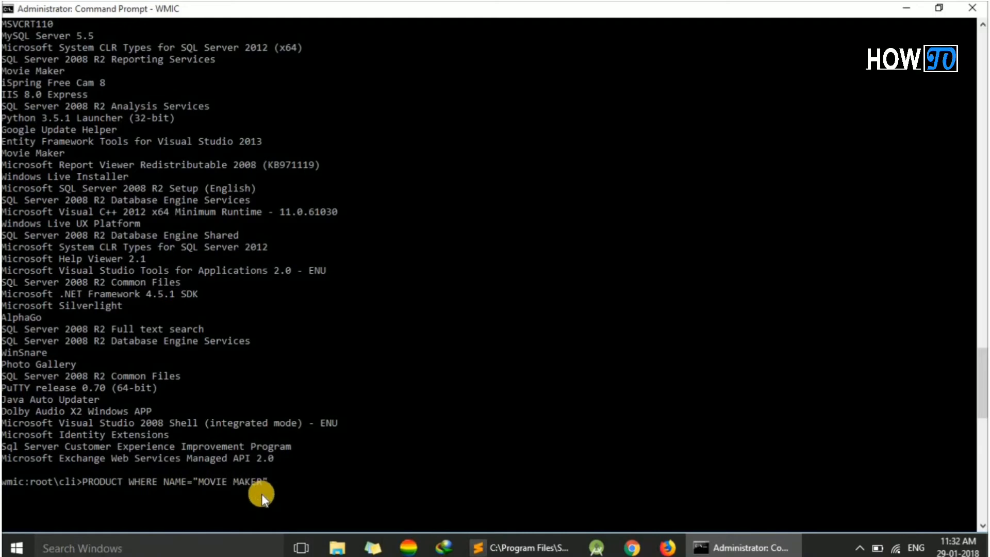
key("enter")
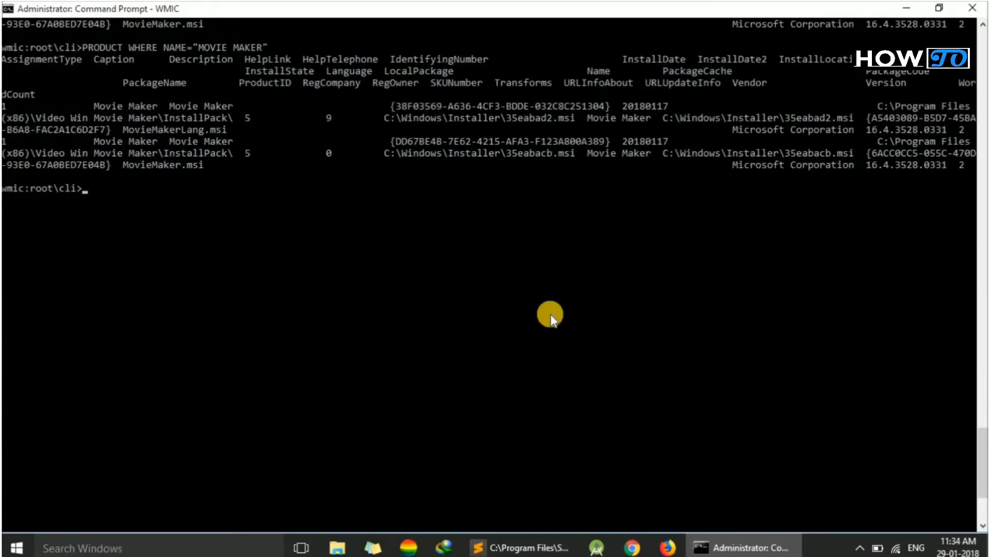
mouse_move(266, 95)
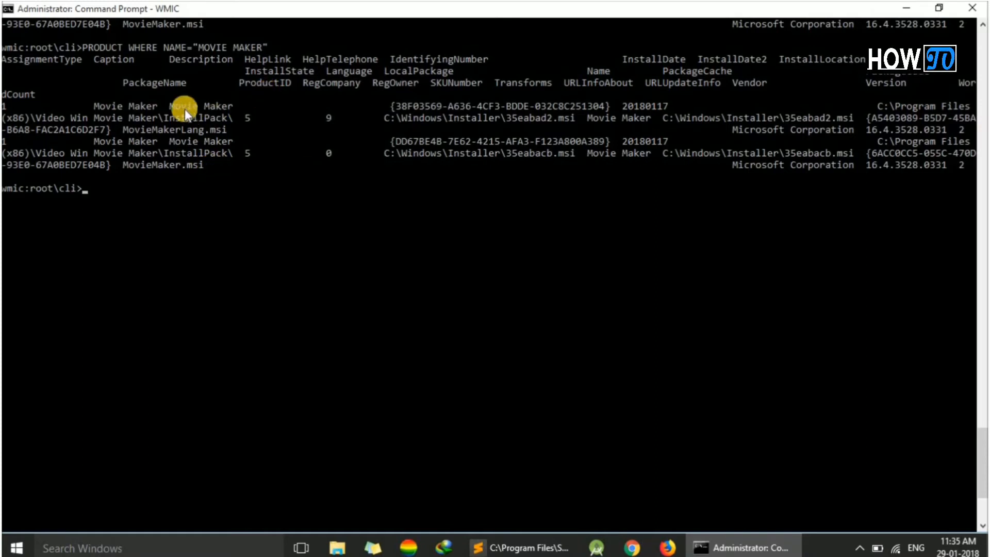
mouse_move(442, 110)
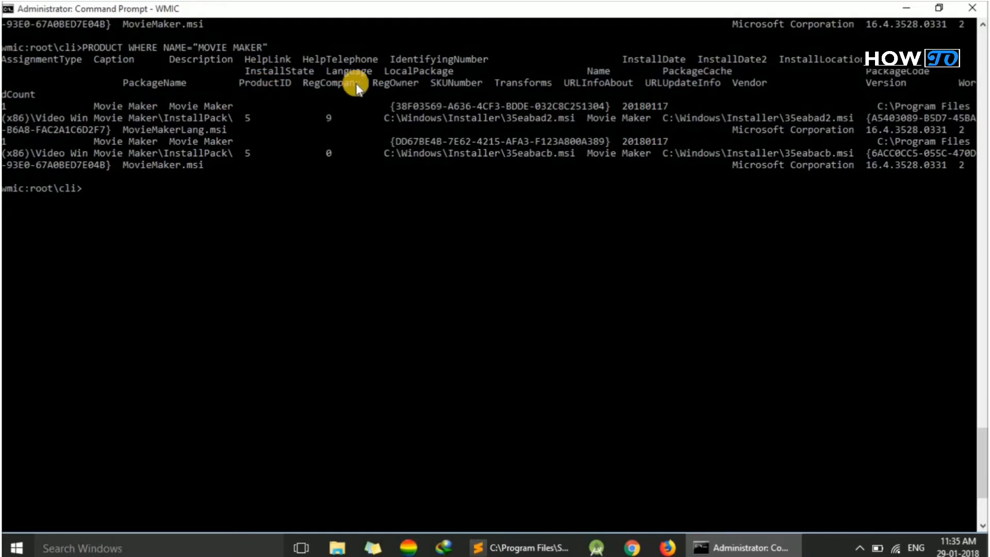
mouse_move(555, 102)
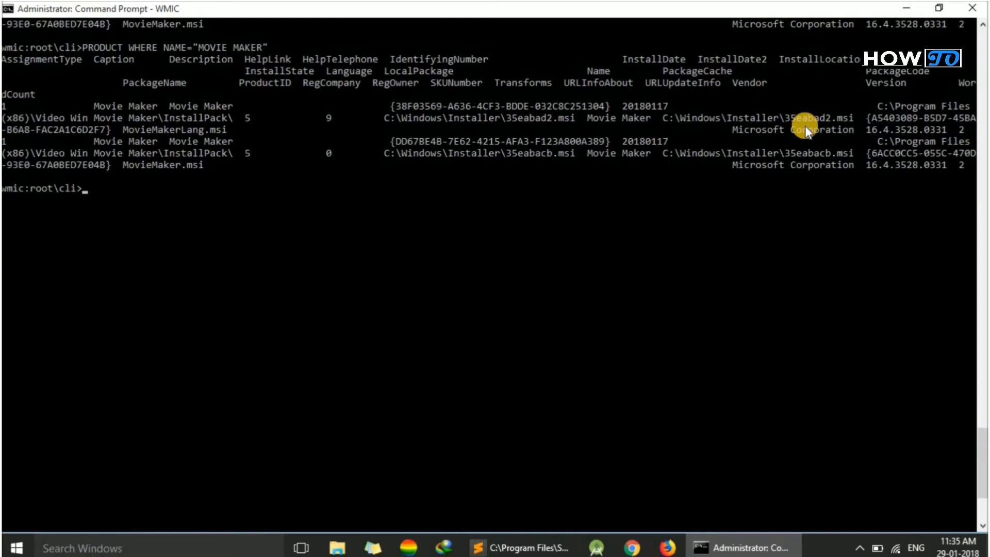
Step: Run PRODUCT WHERE NAME="MOVIE MAKER" CALL UNINSTALL to reach the Y/N confirmation
type("PRODU")
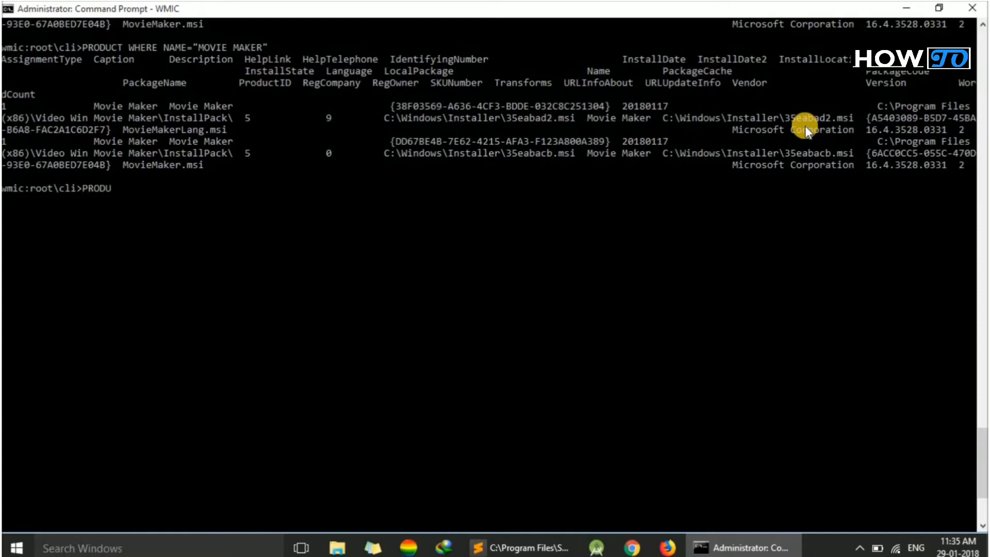
type("CT")
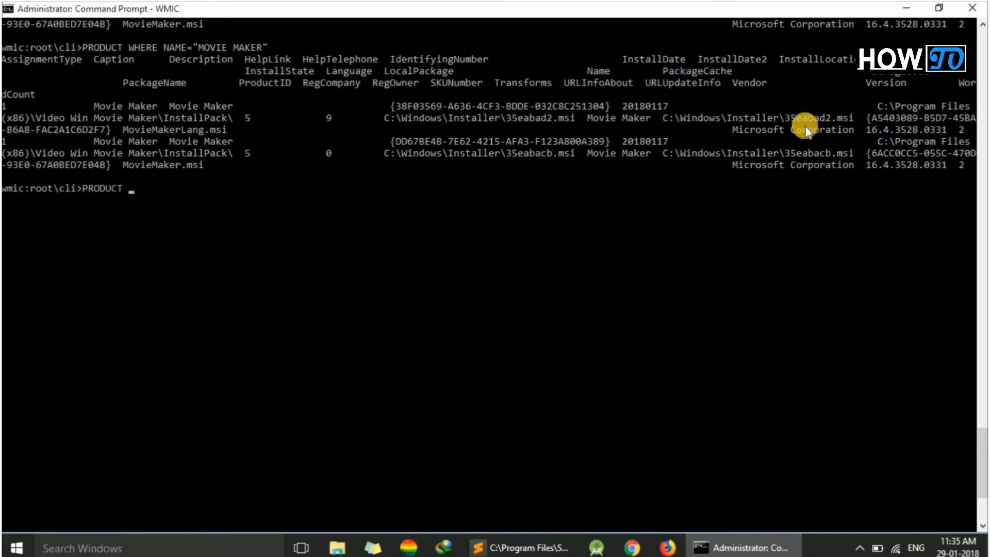
type("WHERE NAME=\"MOVIE MAKER\" CALL")
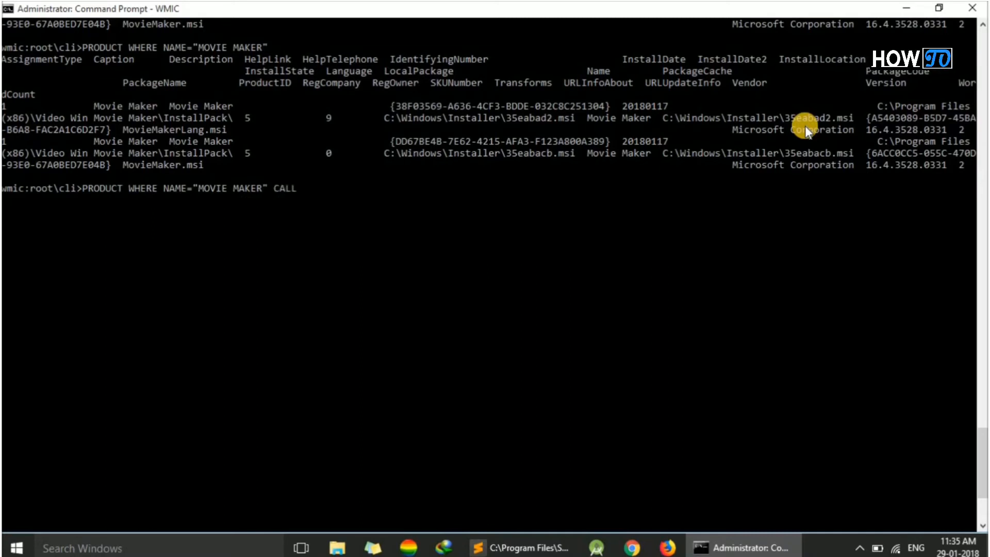
type("UNIS")
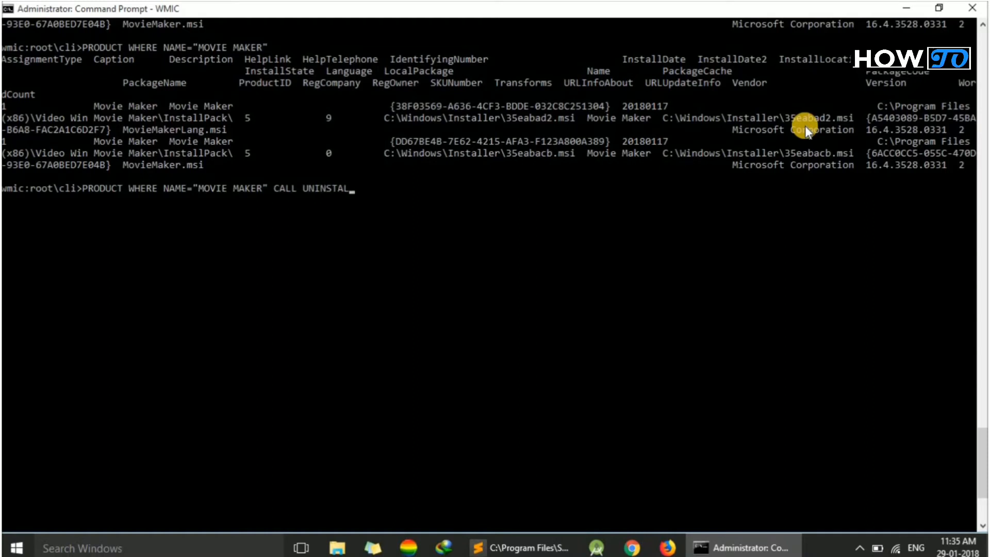
type("L")
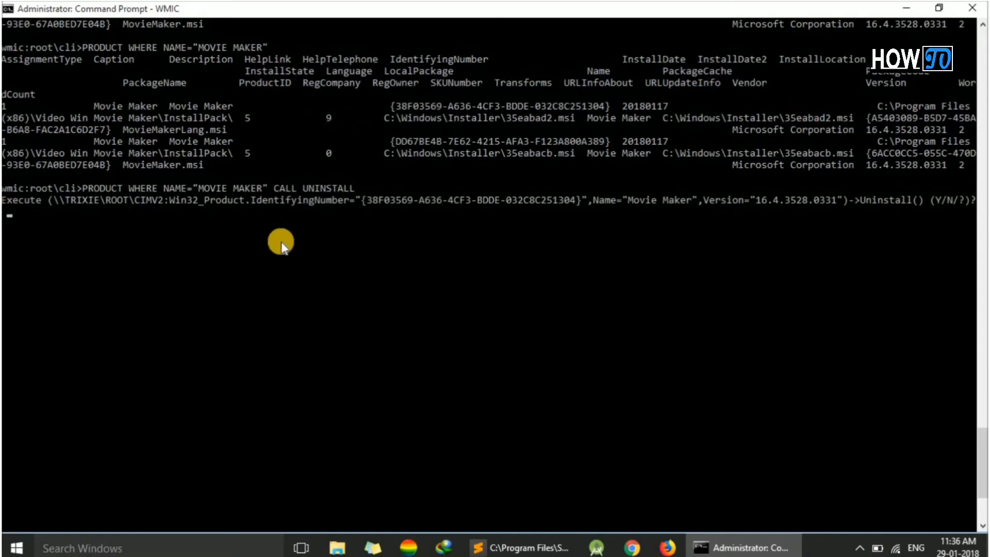
Step: Confirm Y for the first Movie Maker uninstall, compare identifying numbers, answer N for the second
type("PR")
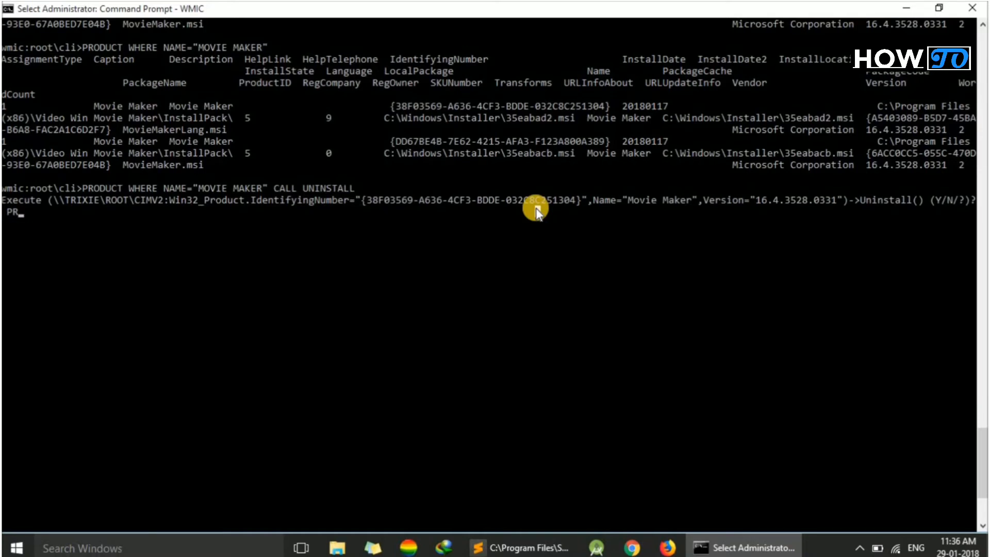
mouse_move(891, 202)
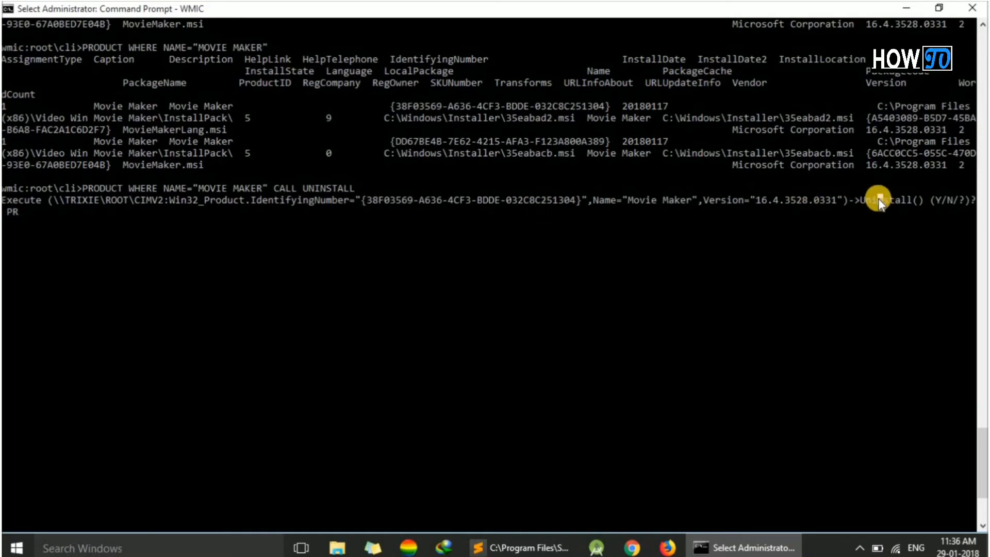
mouse_move(950, 214)
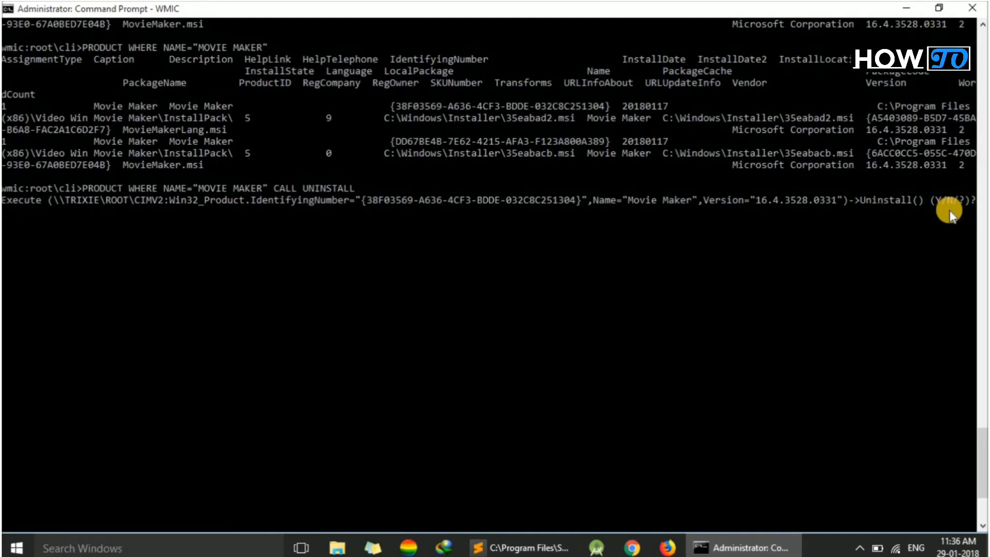
type("Y")
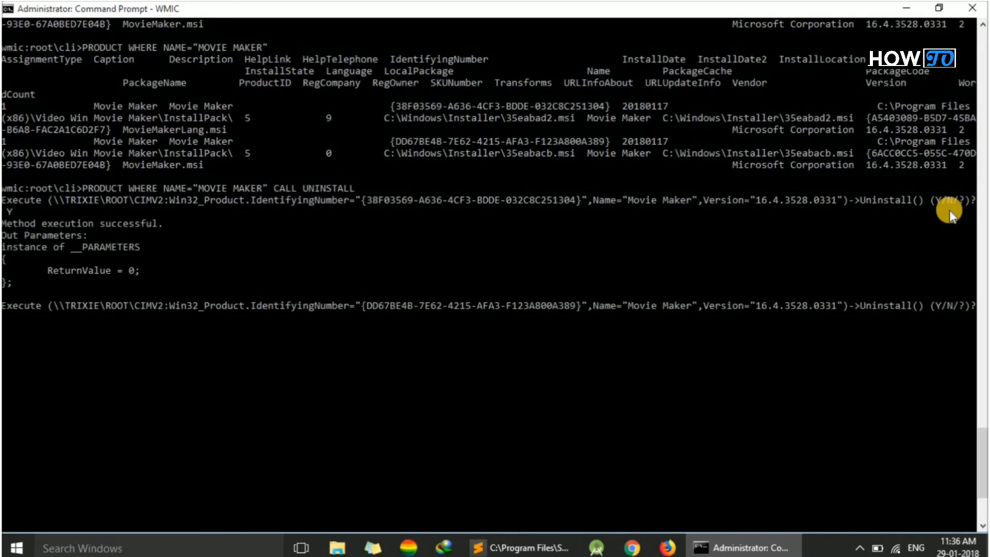
mouse_move(101, 239)
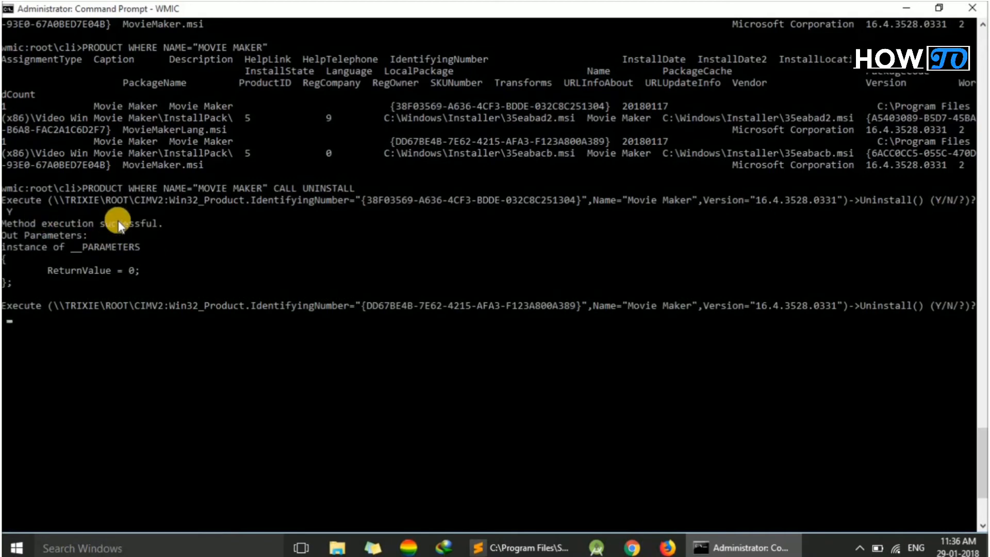
mouse_move(50, 272)
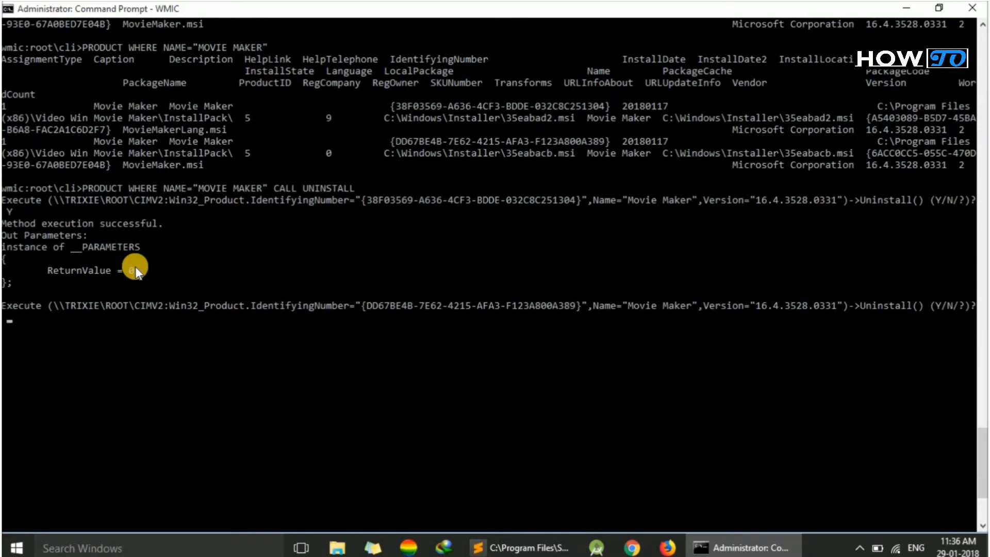
left_click_drag(136, 265, 540, 202)
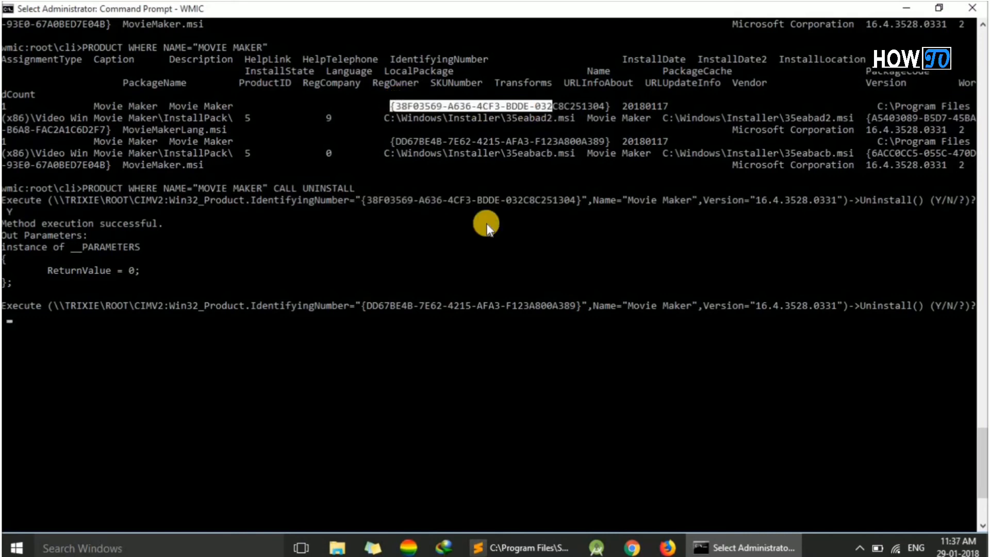
mouse_move(372, 310)
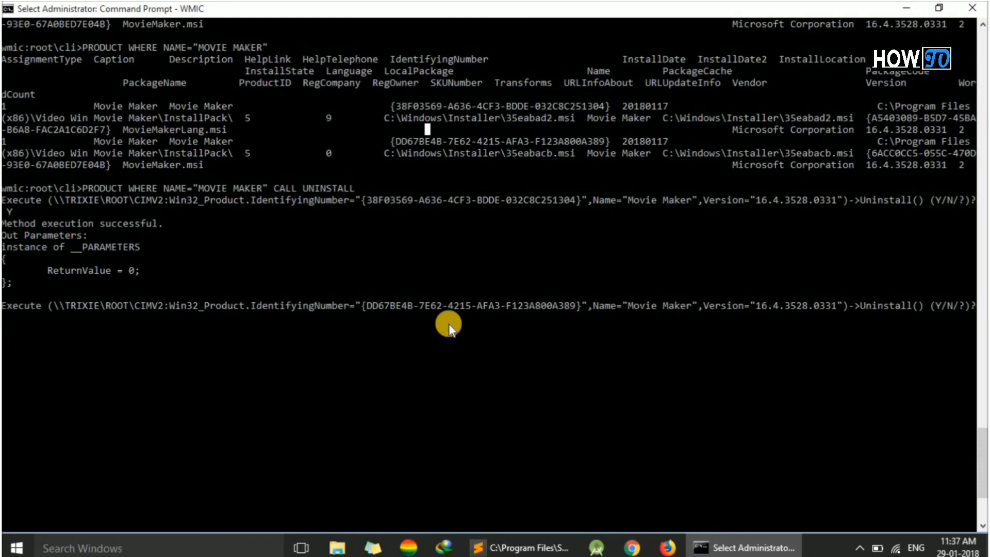
type("N")
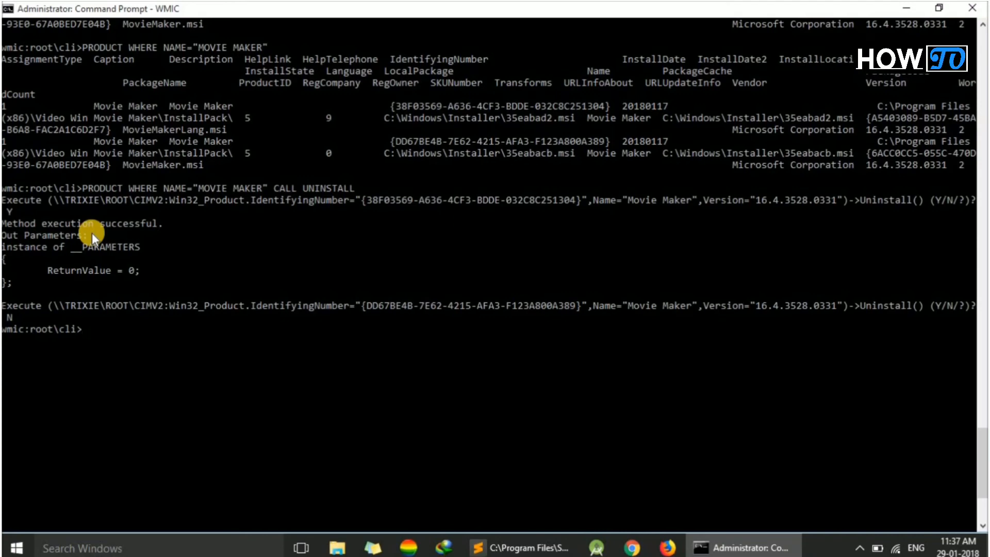
Step: Exit WMIC and relaunch it to a fresh wmic:root\cli prompt
type("EX")
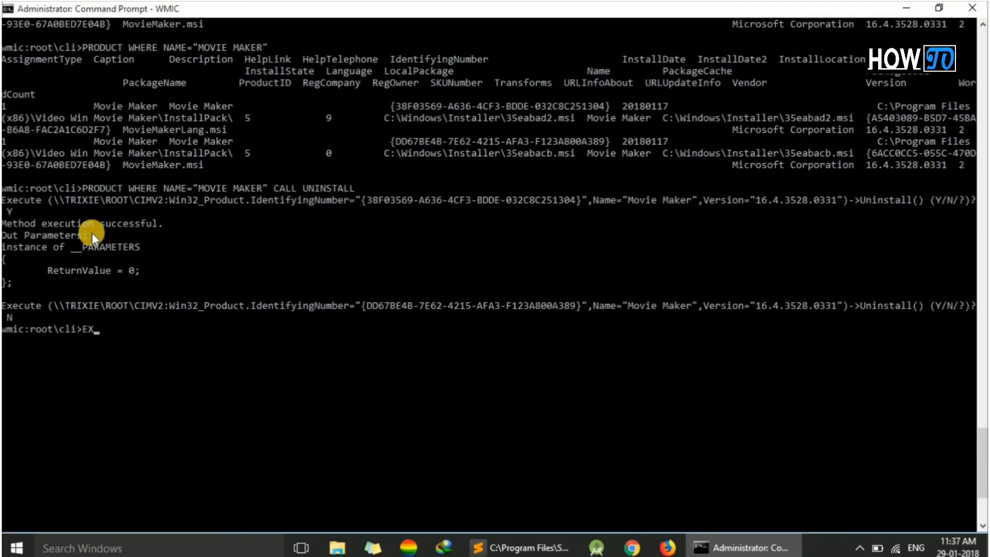
key("Enter")
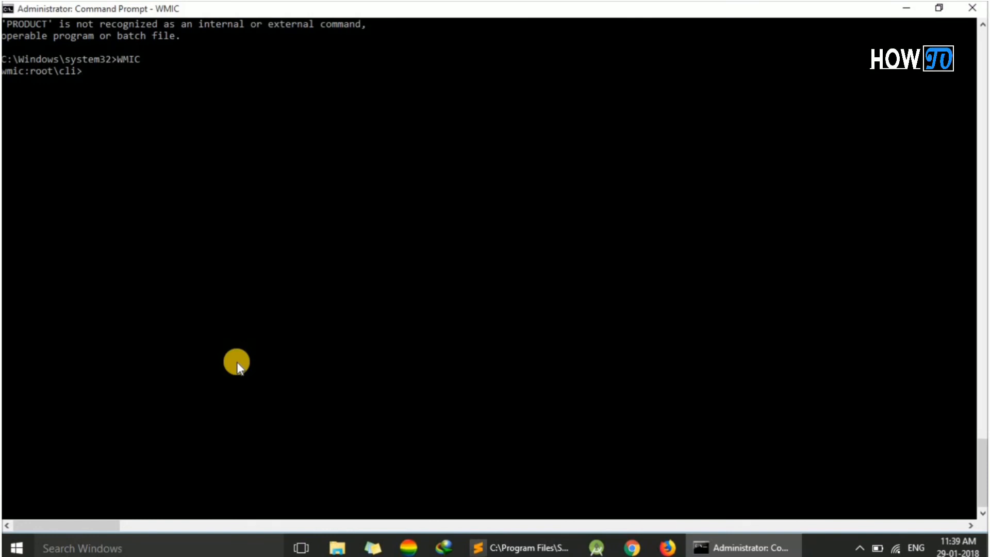
Step: Rerun PRODUCT WHERE NAME="MOVIE MAKER", which now returns a single record
type("PRODC")
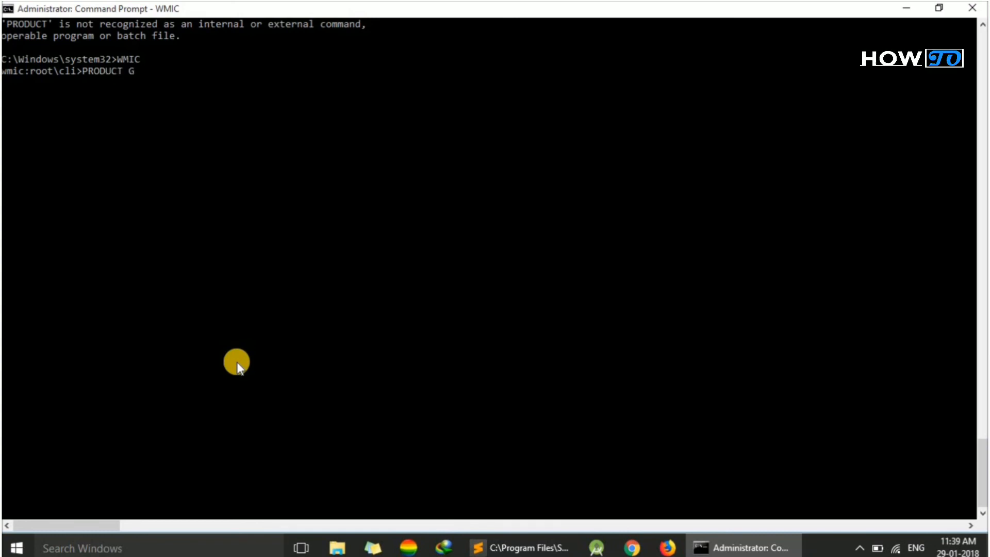
type("WHERE N")
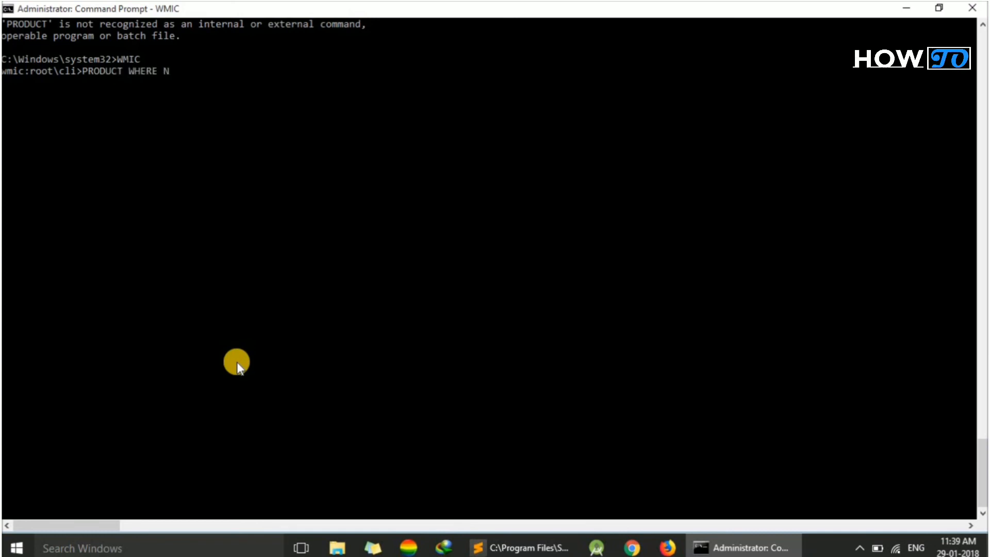
type("AME=\"")
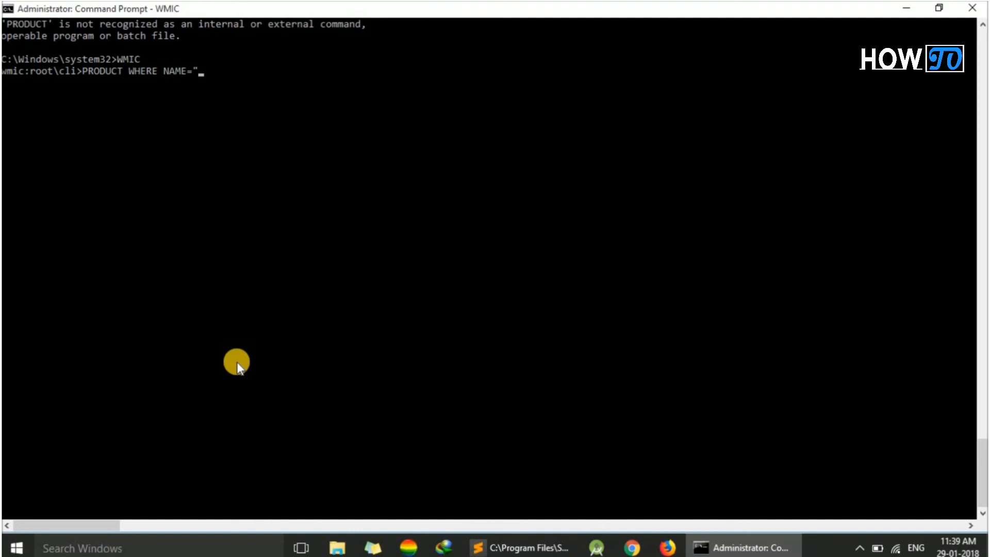
type("\"")
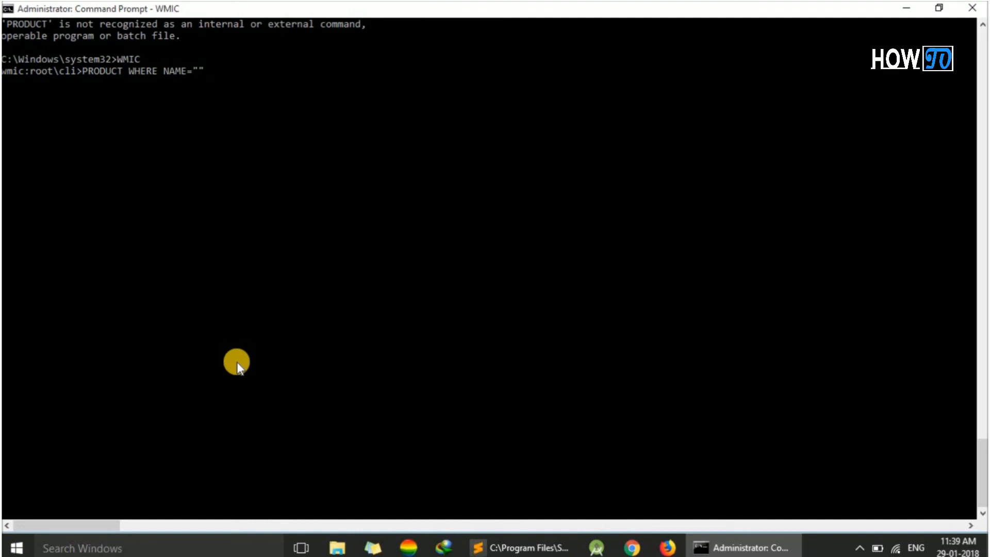
type("MOC")
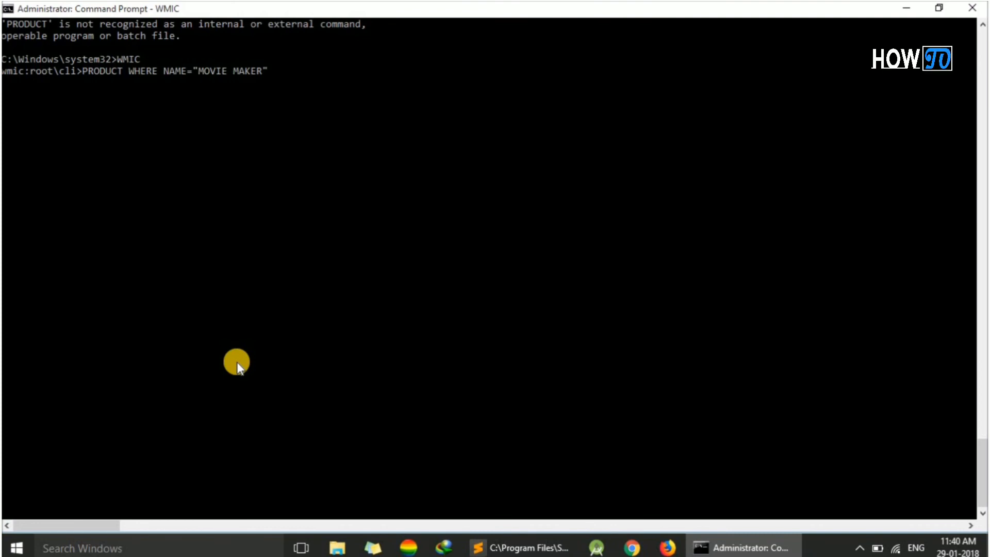
key("enter")
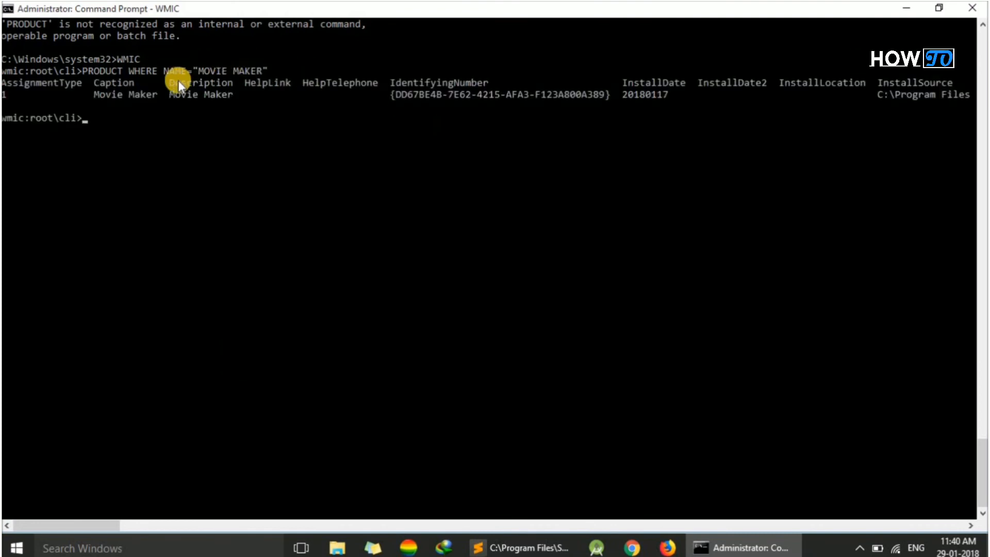
mouse_move(394, 95)
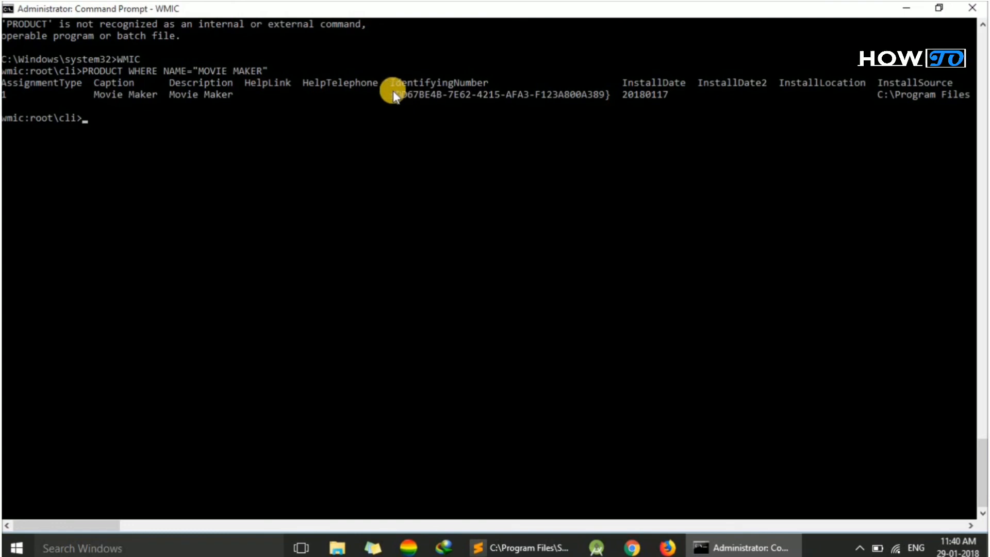